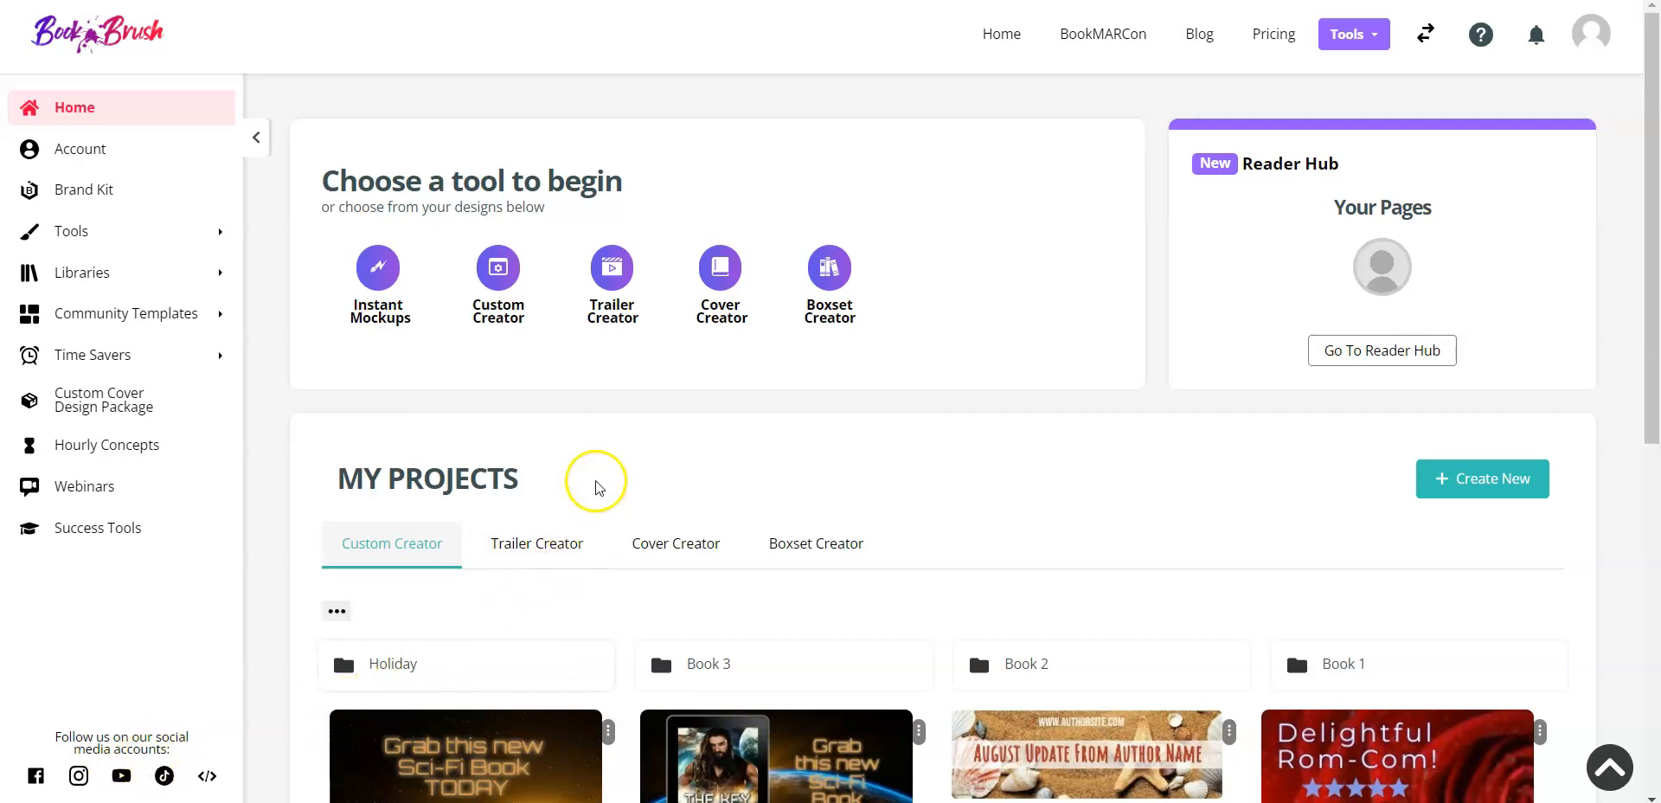
{"action": "mouse_move", "coordinate": [551, 459]}
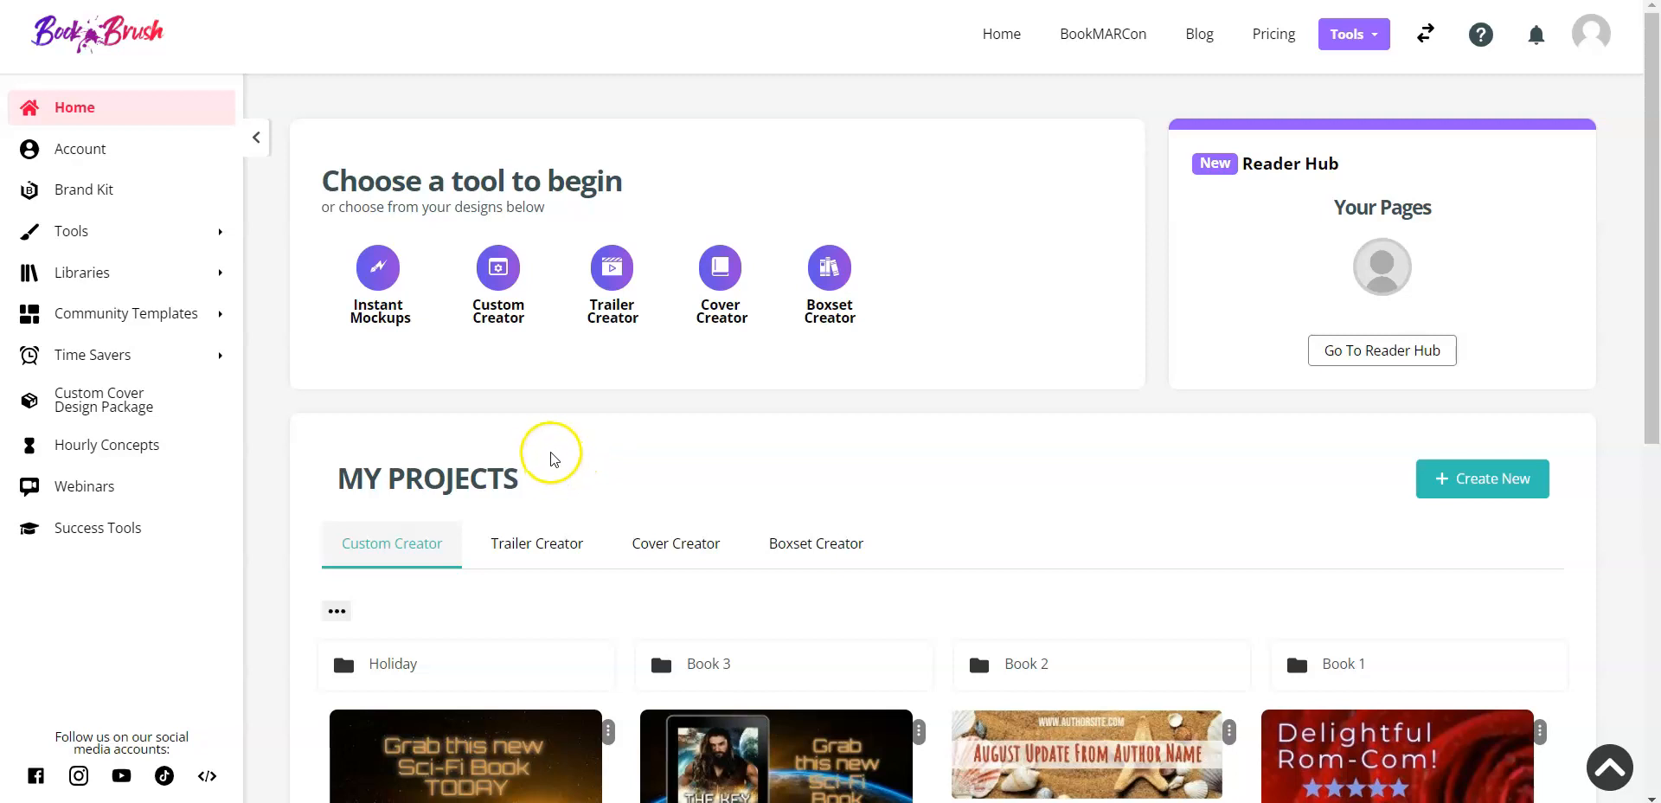
Step: Launch the Custom Creator tool from the Book Brush home dashboard
{"action": "left_click", "coordinate": [496, 283]}
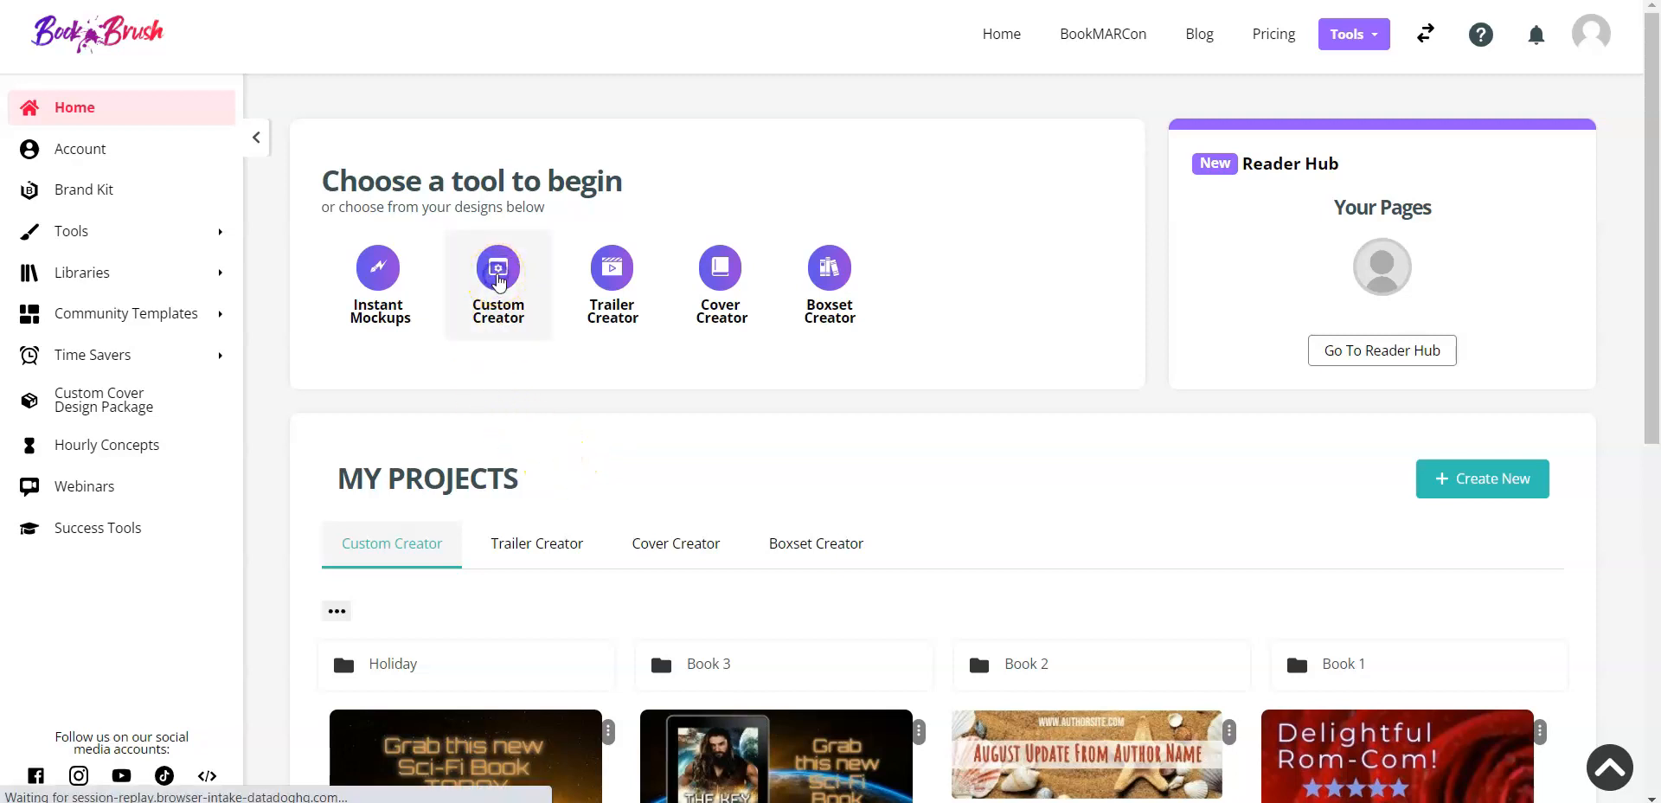
Step: Add the tablet book mockup with the Cyborg's Revenge cover from Book Template
{"action": "left_click", "coordinate": [496, 274]}
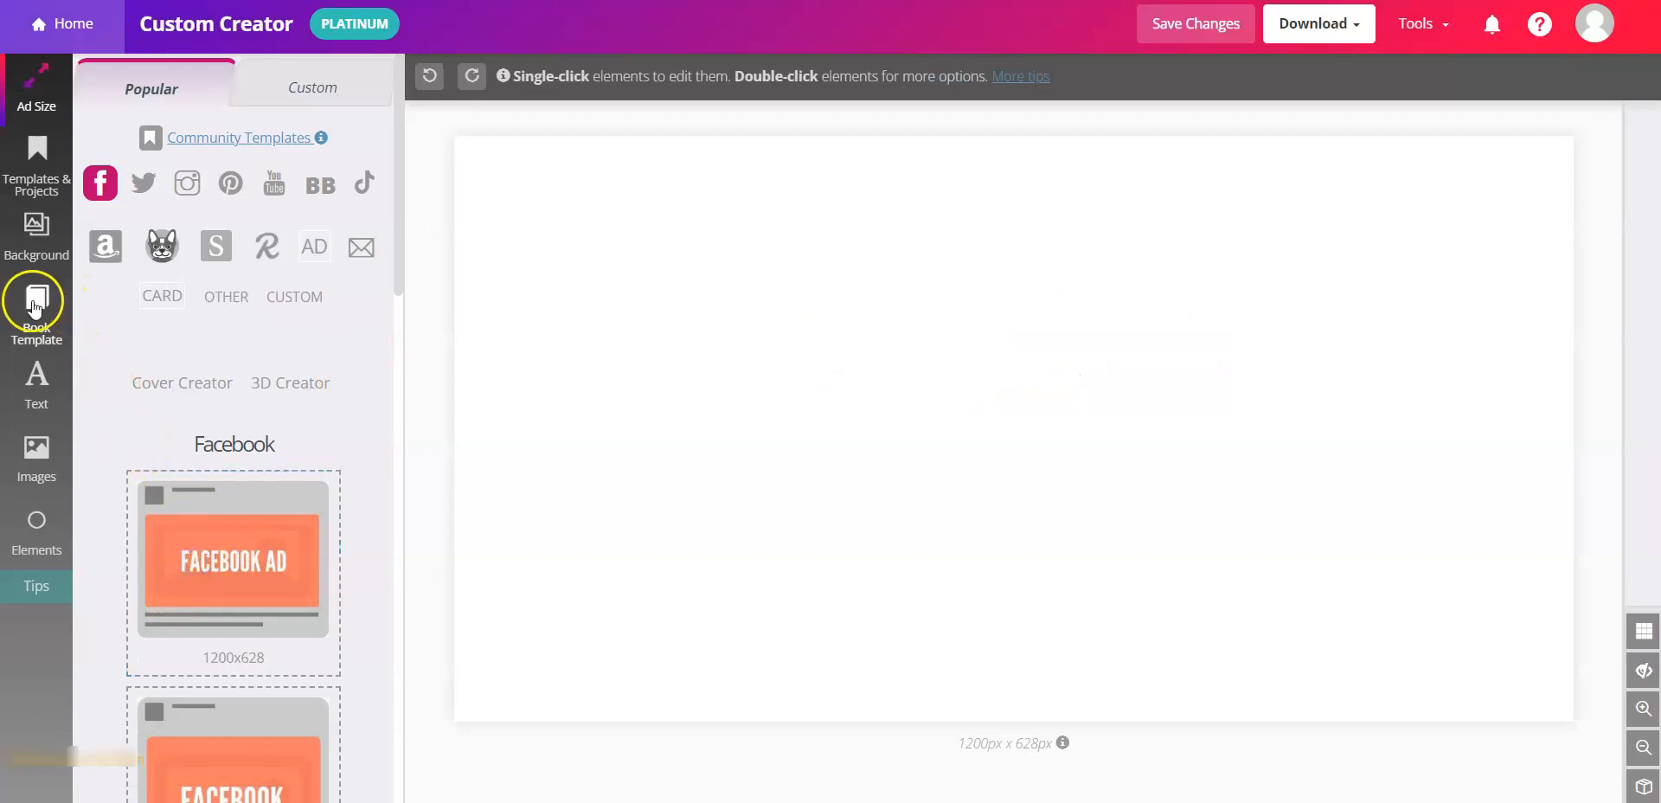
{"action": "left_click", "coordinate": [36, 307]}
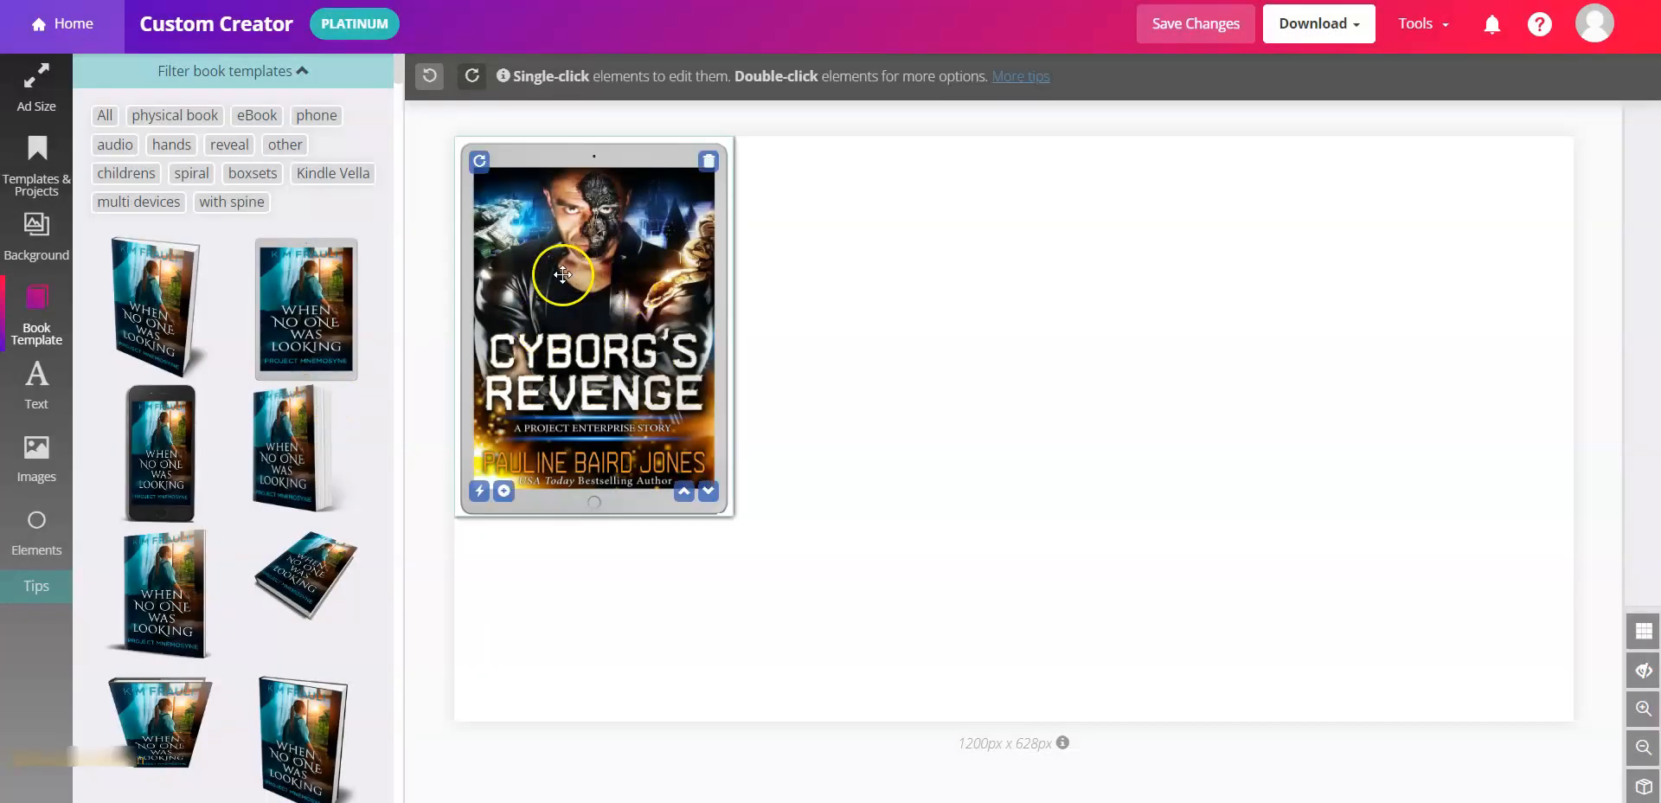
Step: Move the tablet mockup toward the canvas centre, resize it, and tilt it
{"action": "left_click_drag", "start_coordinate": [563, 276], "coordinate": [717, 368]}
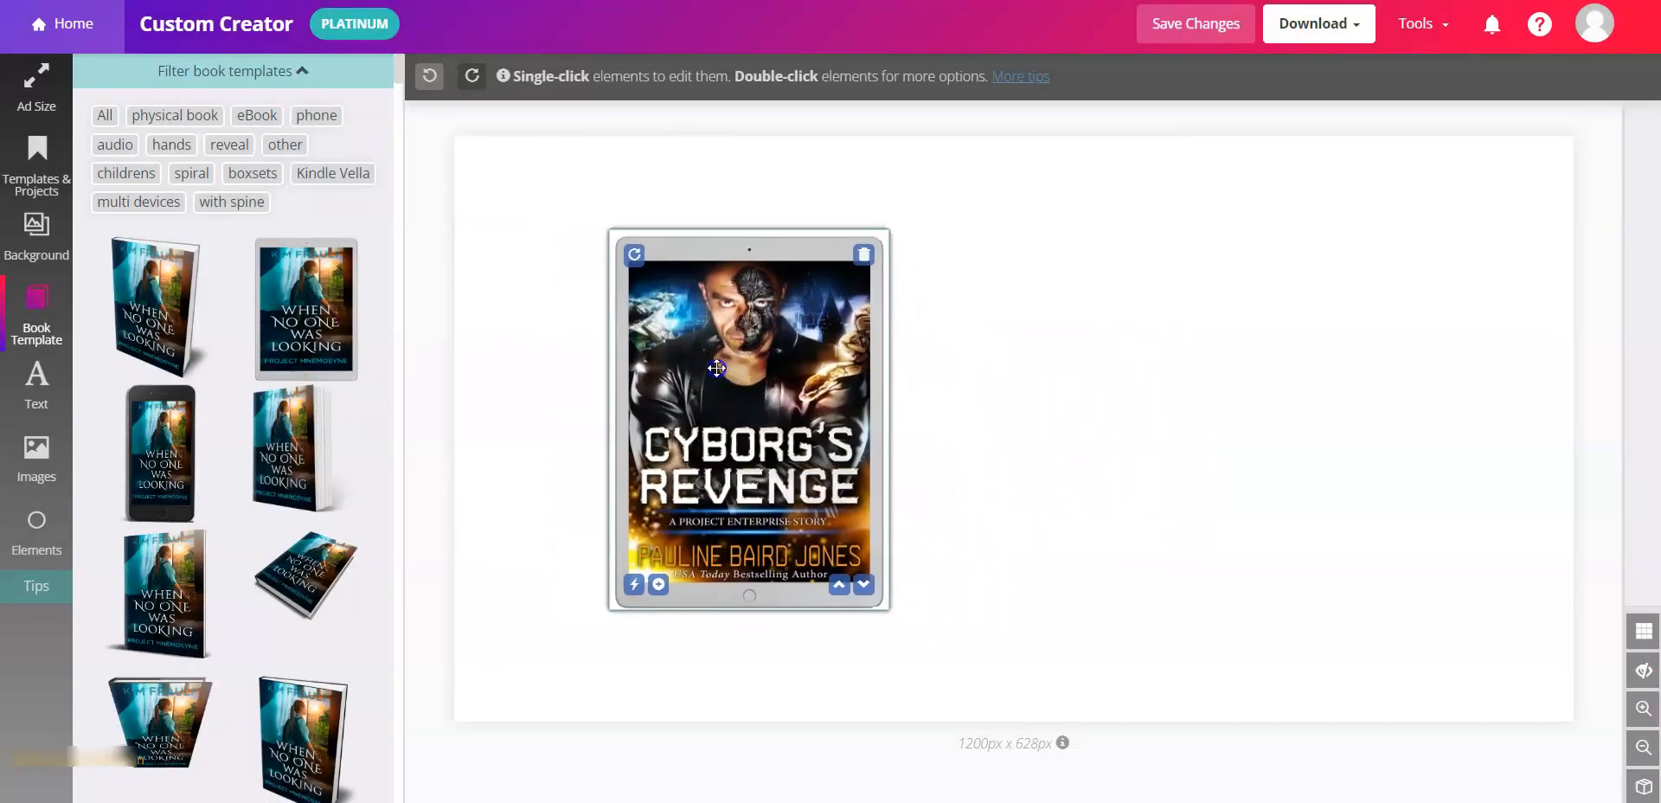
{"action": "left_click", "coordinate": [717, 367]}
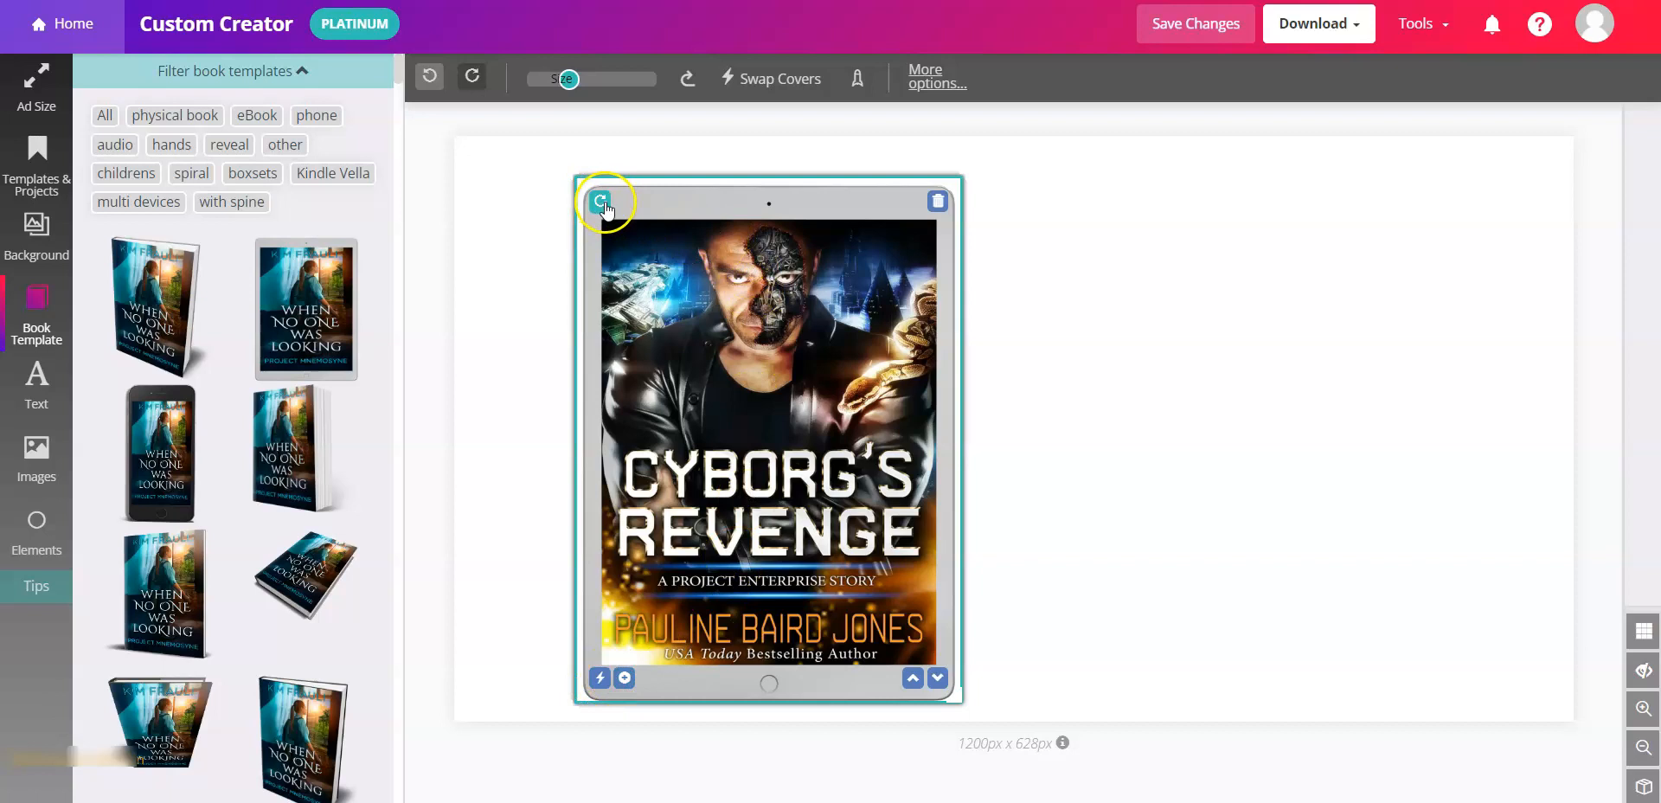
{"action": "left_click_drag", "start_coordinate": [605, 201], "coordinate": [529, 280]}
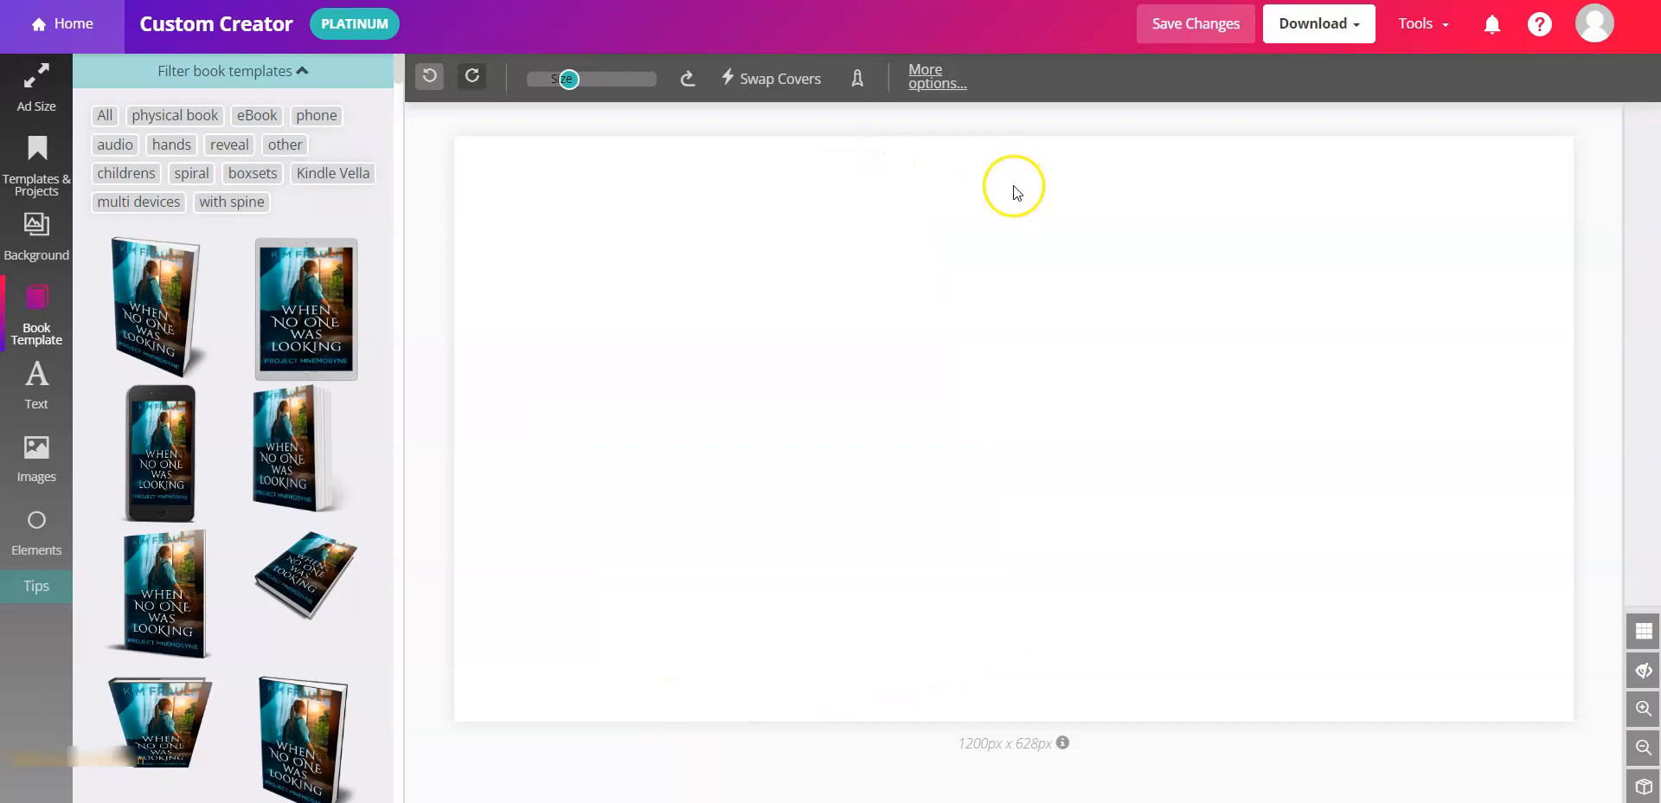
{"action": "mouse_move", "coordinate": [598, 294]}
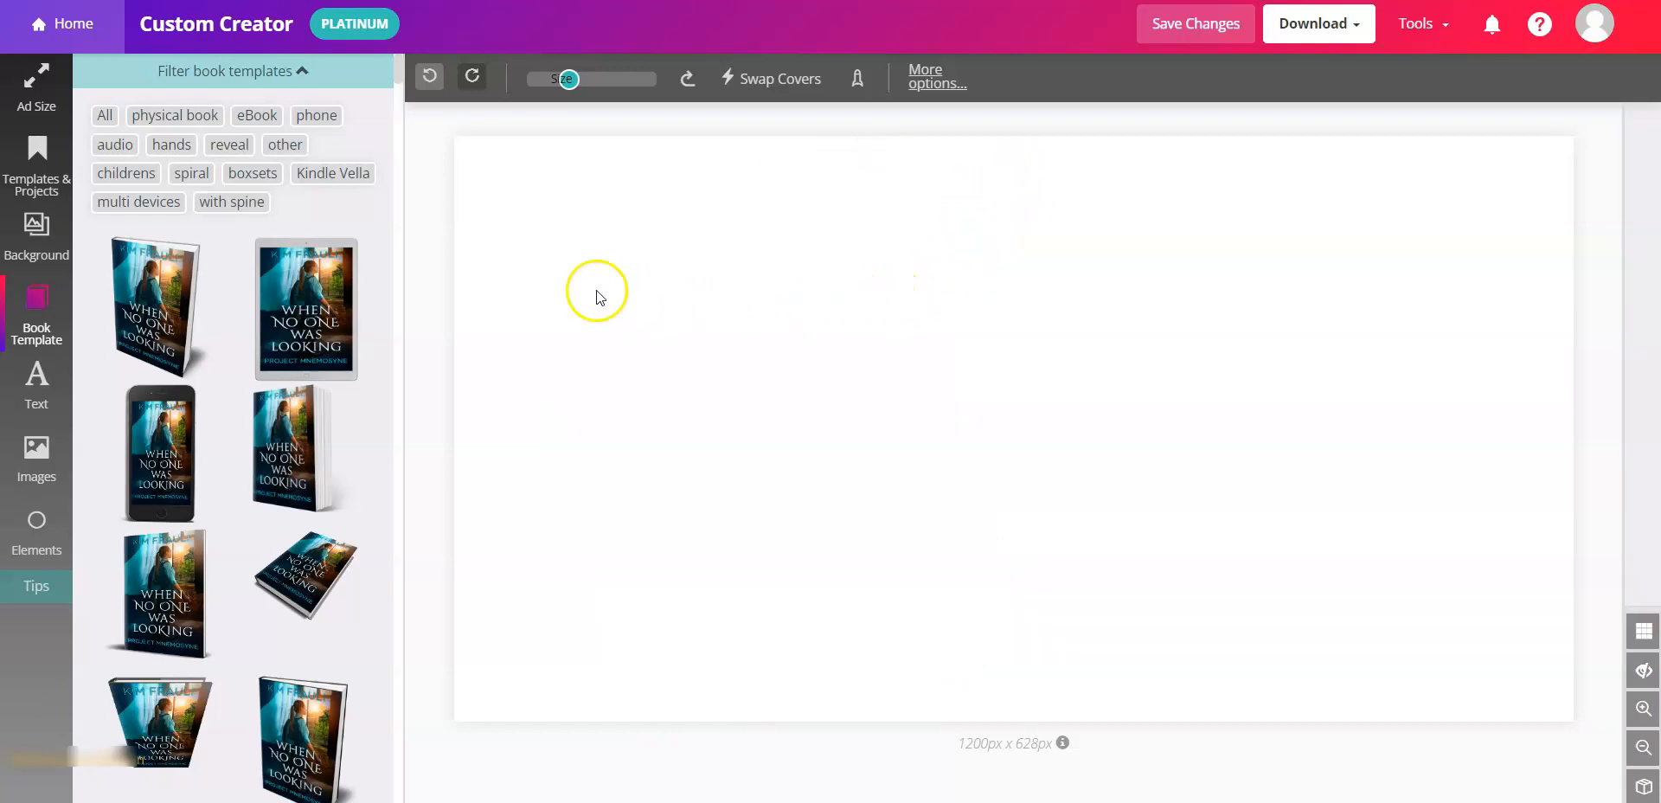
{"action": "mouse_move", "coordinate": [426, 76]}
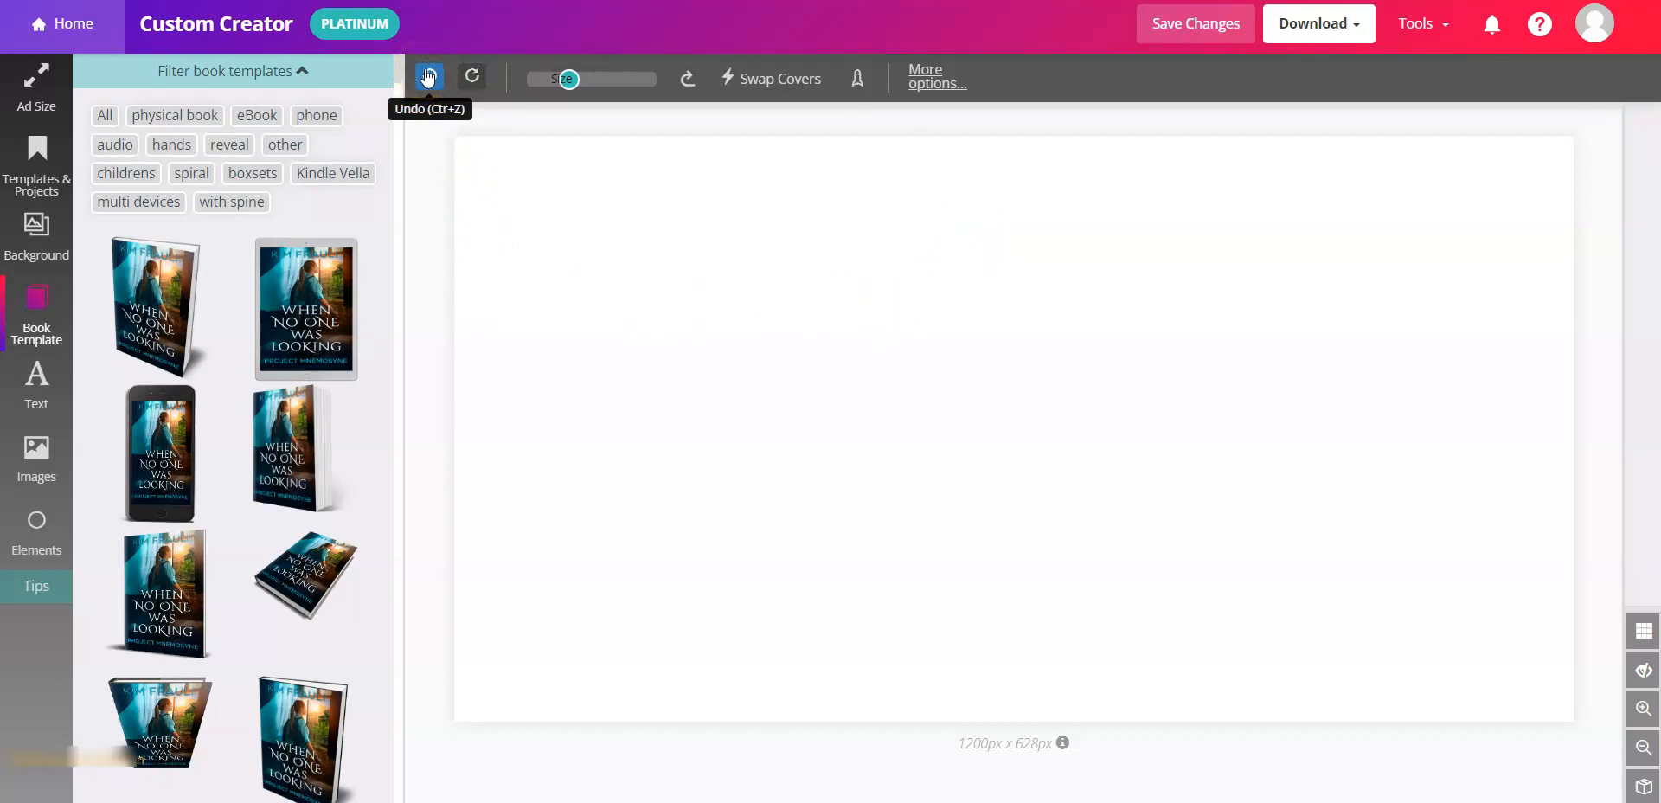
Step: Undo the changes until the enlarged Cyborg's Revenge tablet stands upright again
{"action": "left_click", "coordinate": [428, 77]}
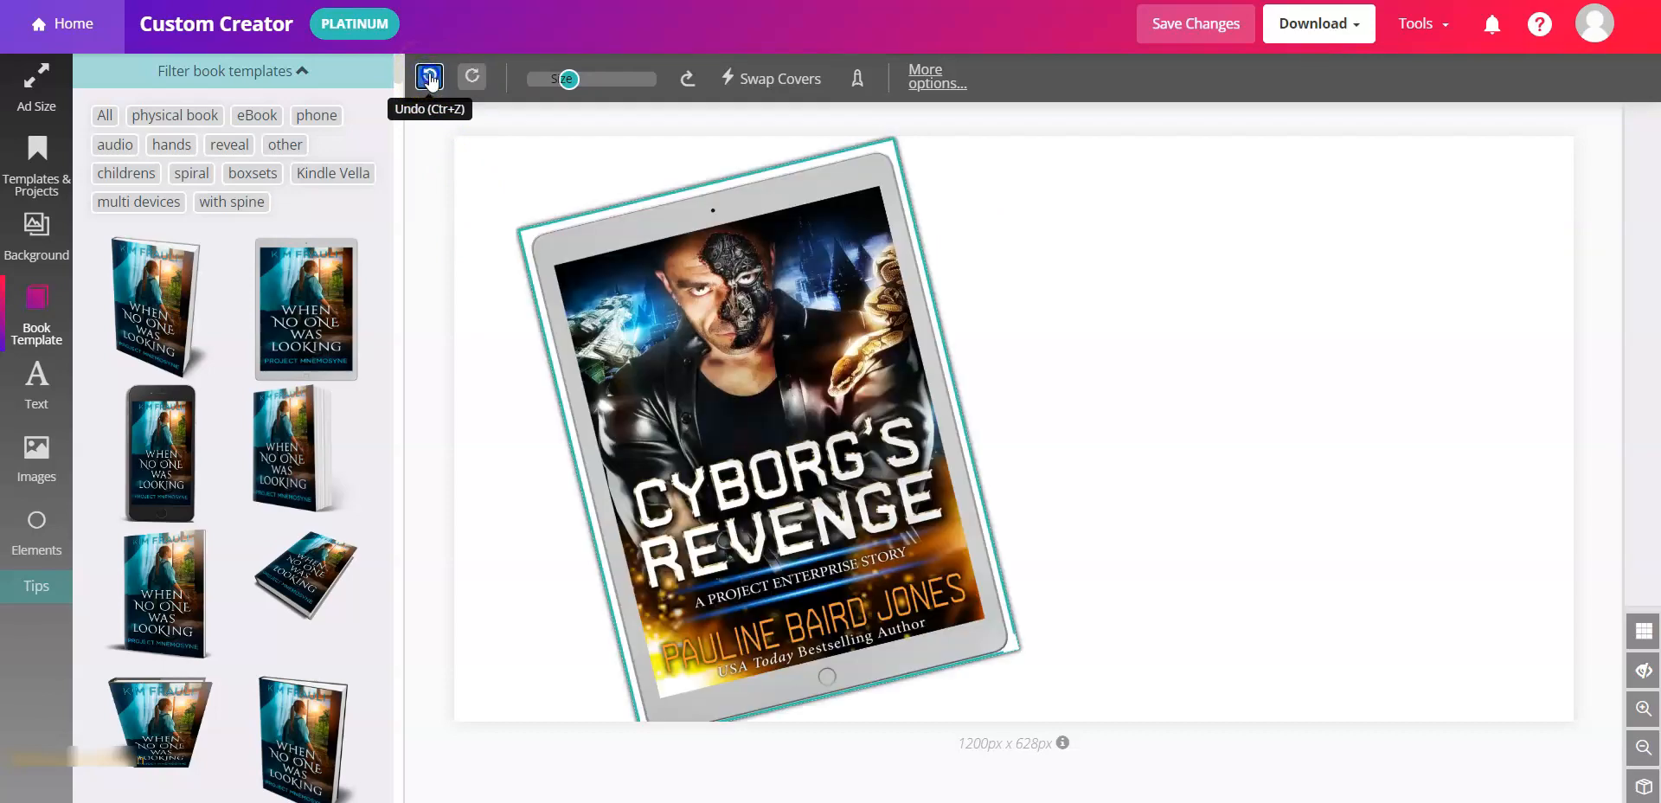
{"action": "left_click", "coordinate": [429, 76]}
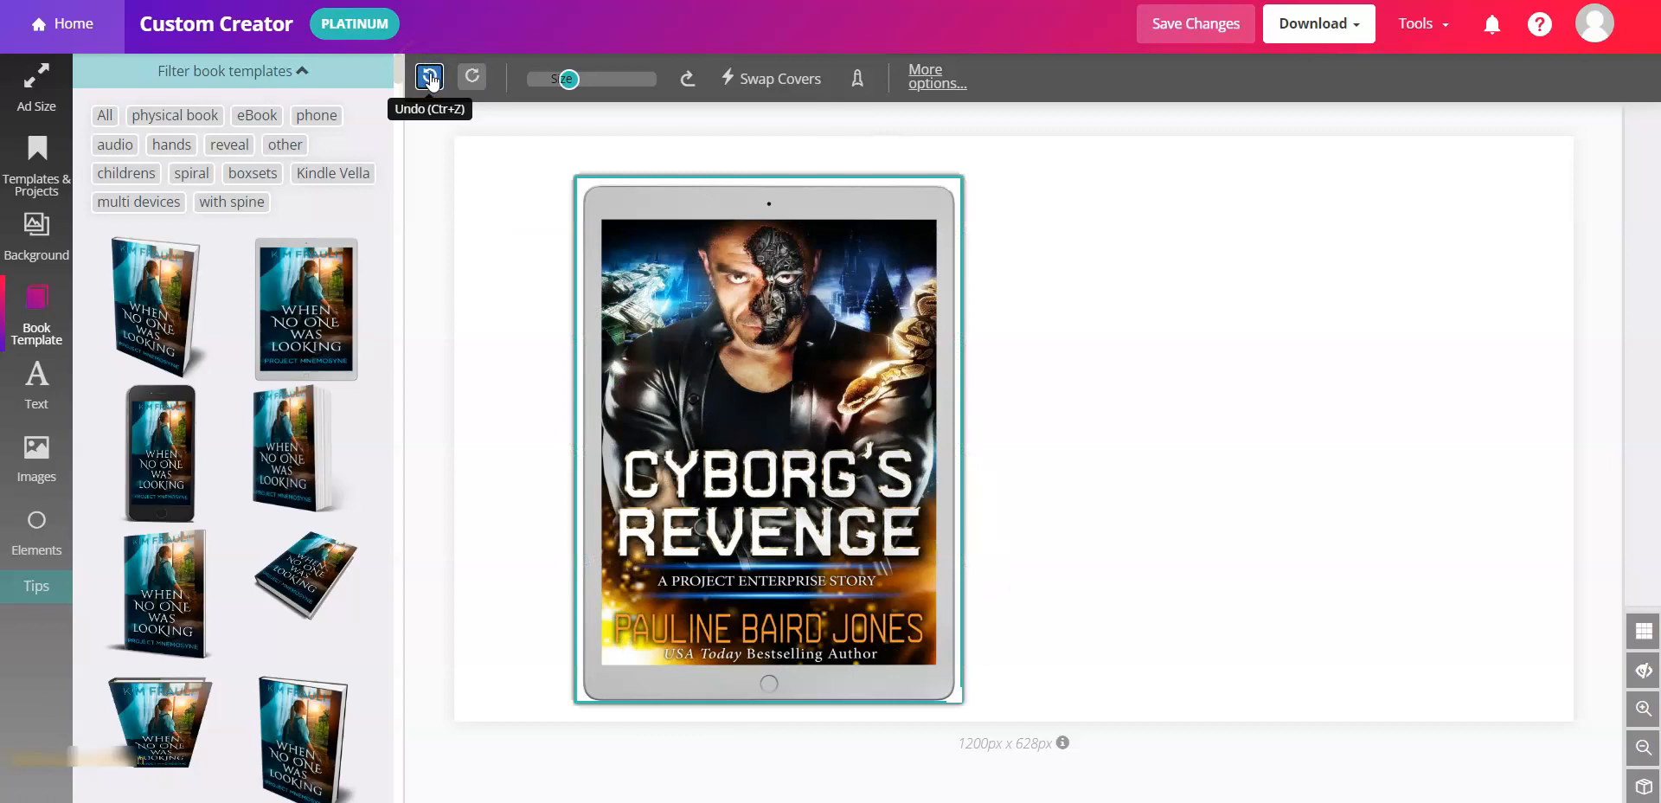
{"action": "left_click", "coordinate": [768, 439]}
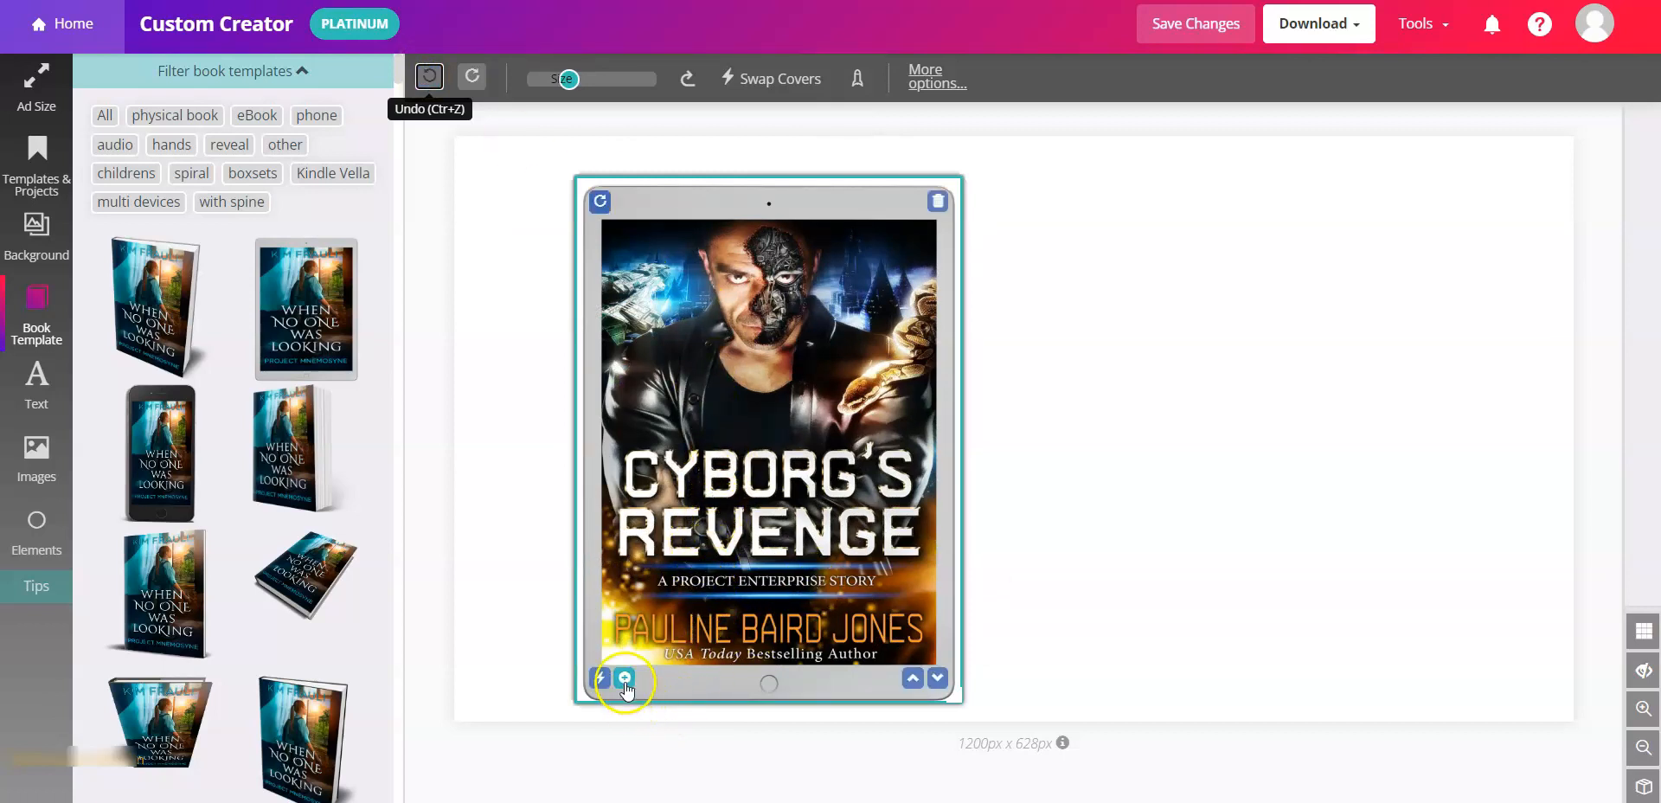
Step: Duplicate the tablet mockup so a second Cyborg's Revenge tablet sits beside it
{"action": "left_click", "coordinate": [624, 679]}
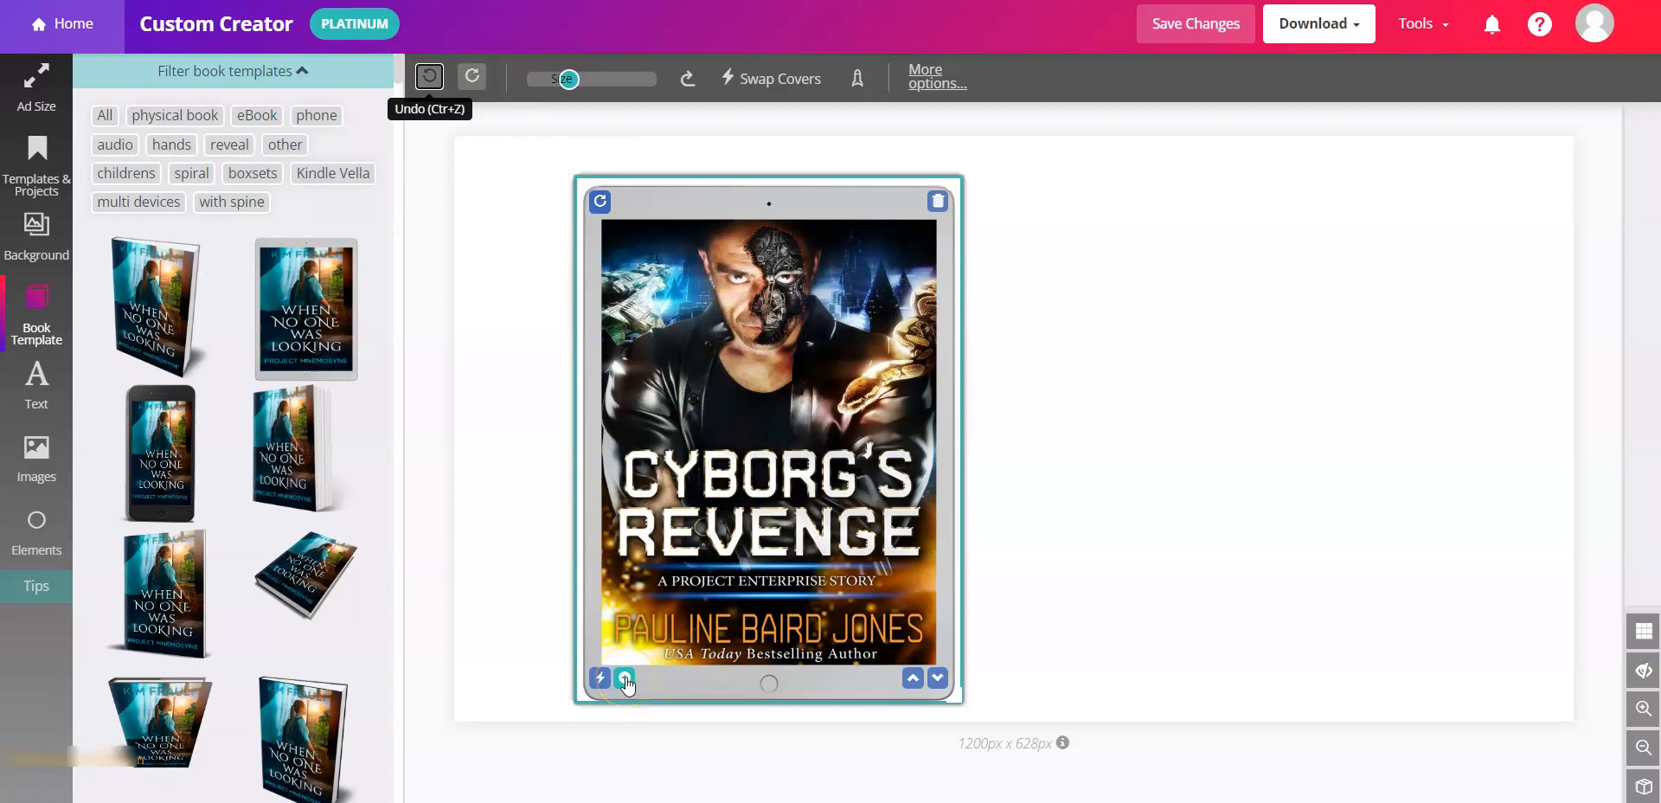
{"action": "left_click", "coordinate": [623, 679]}
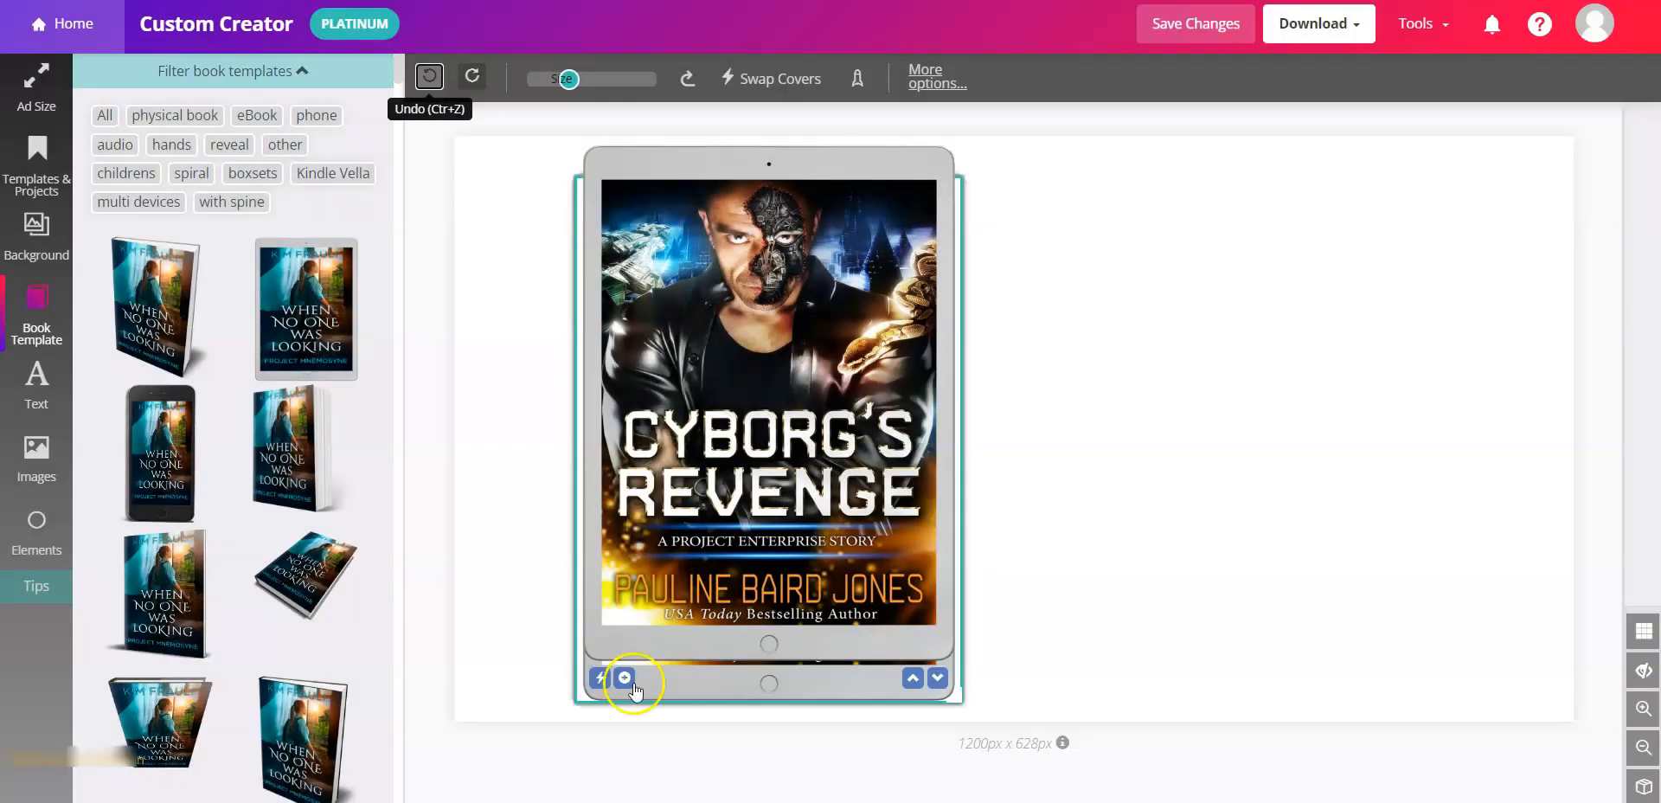
{"action": "left_click", "coordinate": [623, 678]}
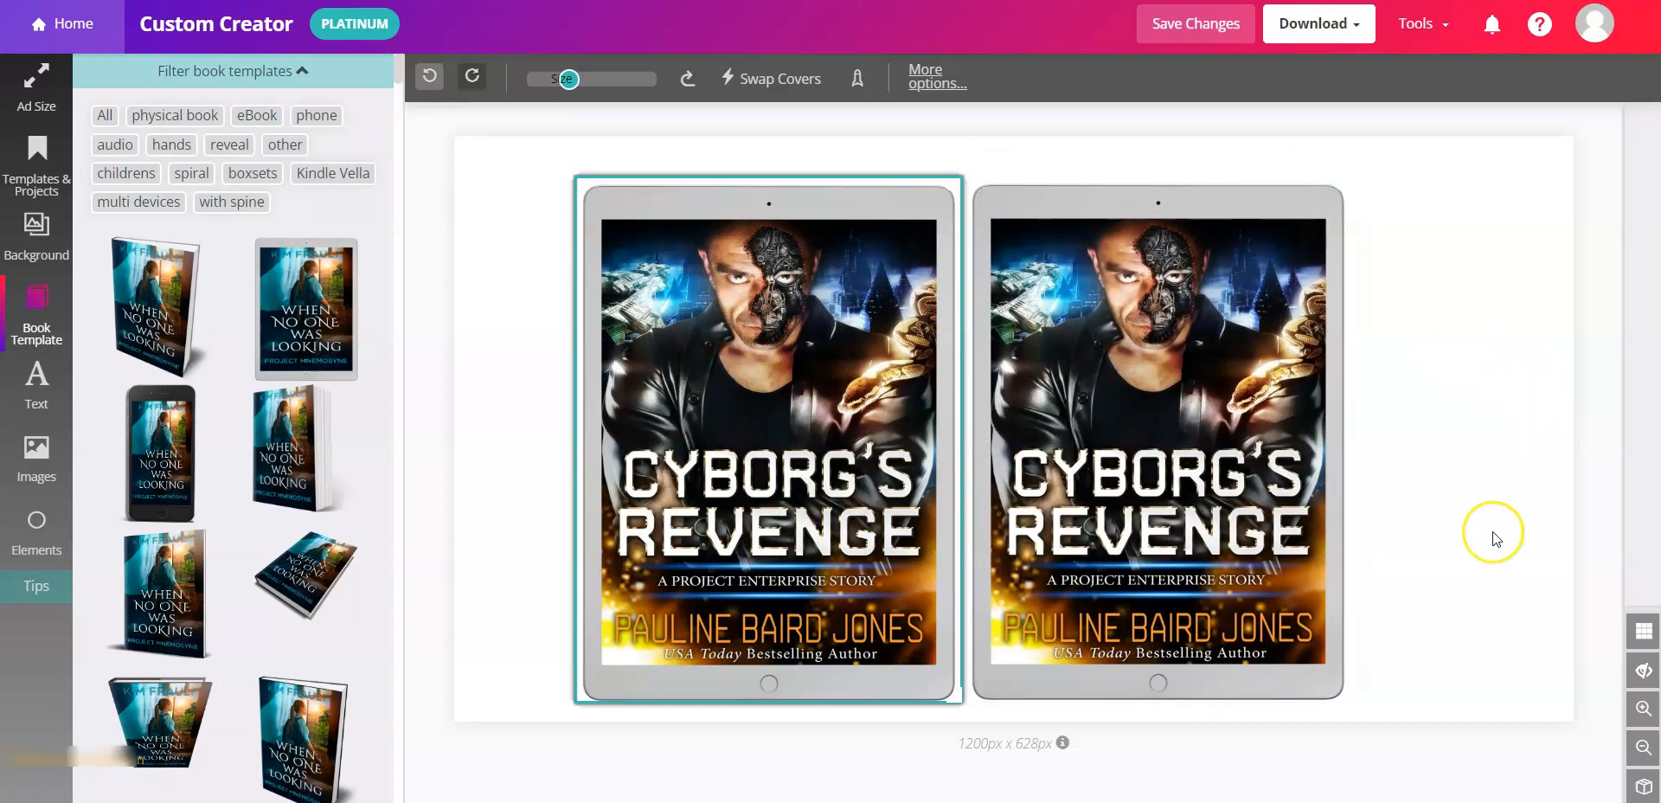
{"action": "mouse_move", "coordinate": [1494, 539]}
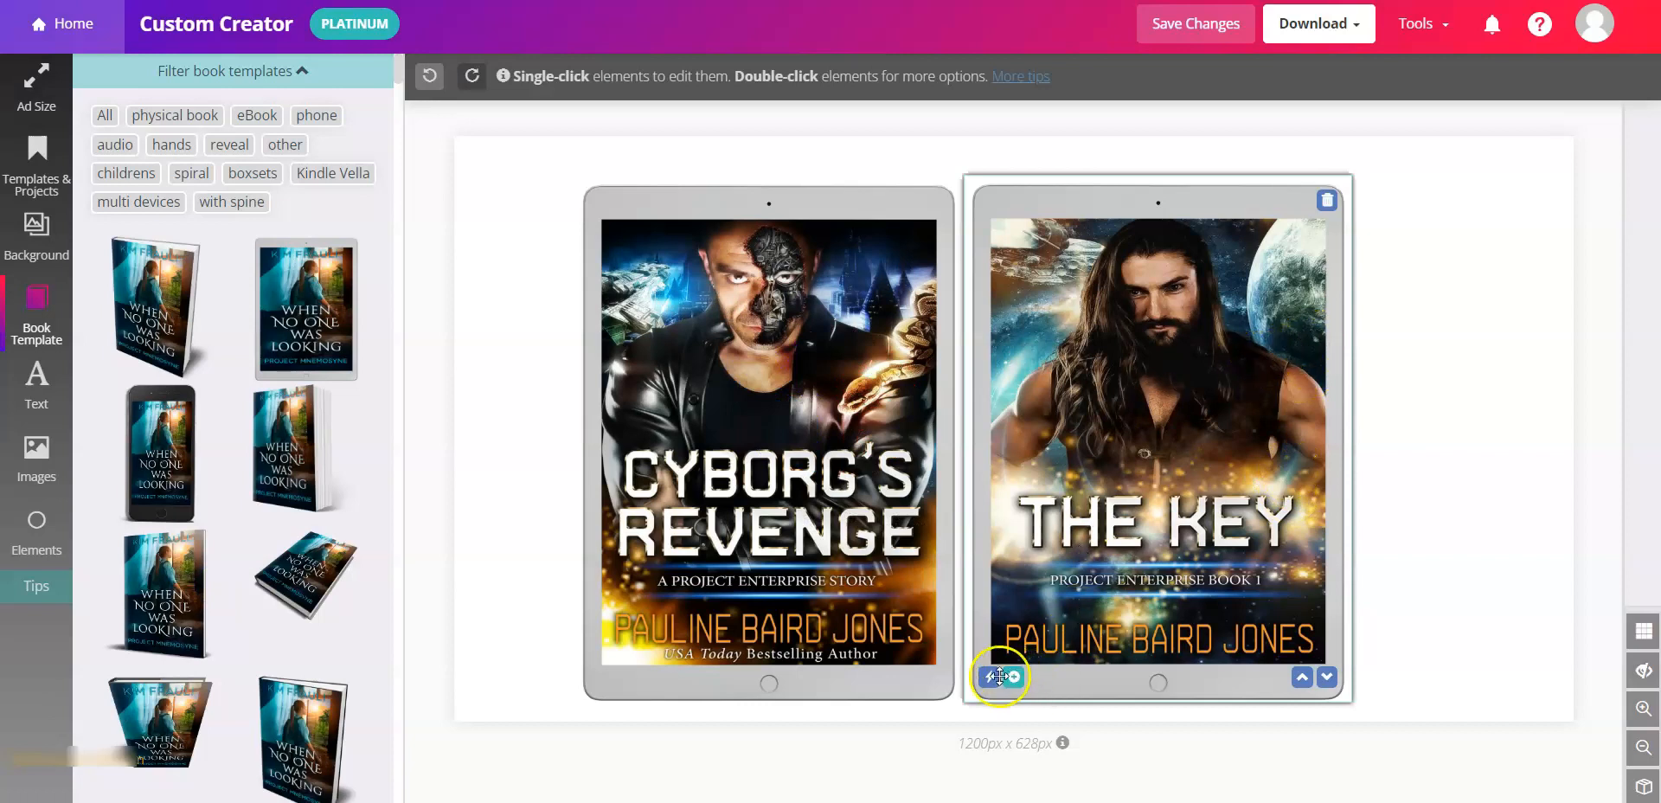
Step: Select The Key tablet mockup and move it to overlap the Cyborg's Revenge tablet
{"action": "left_click", "coordinate": [995, 676]}
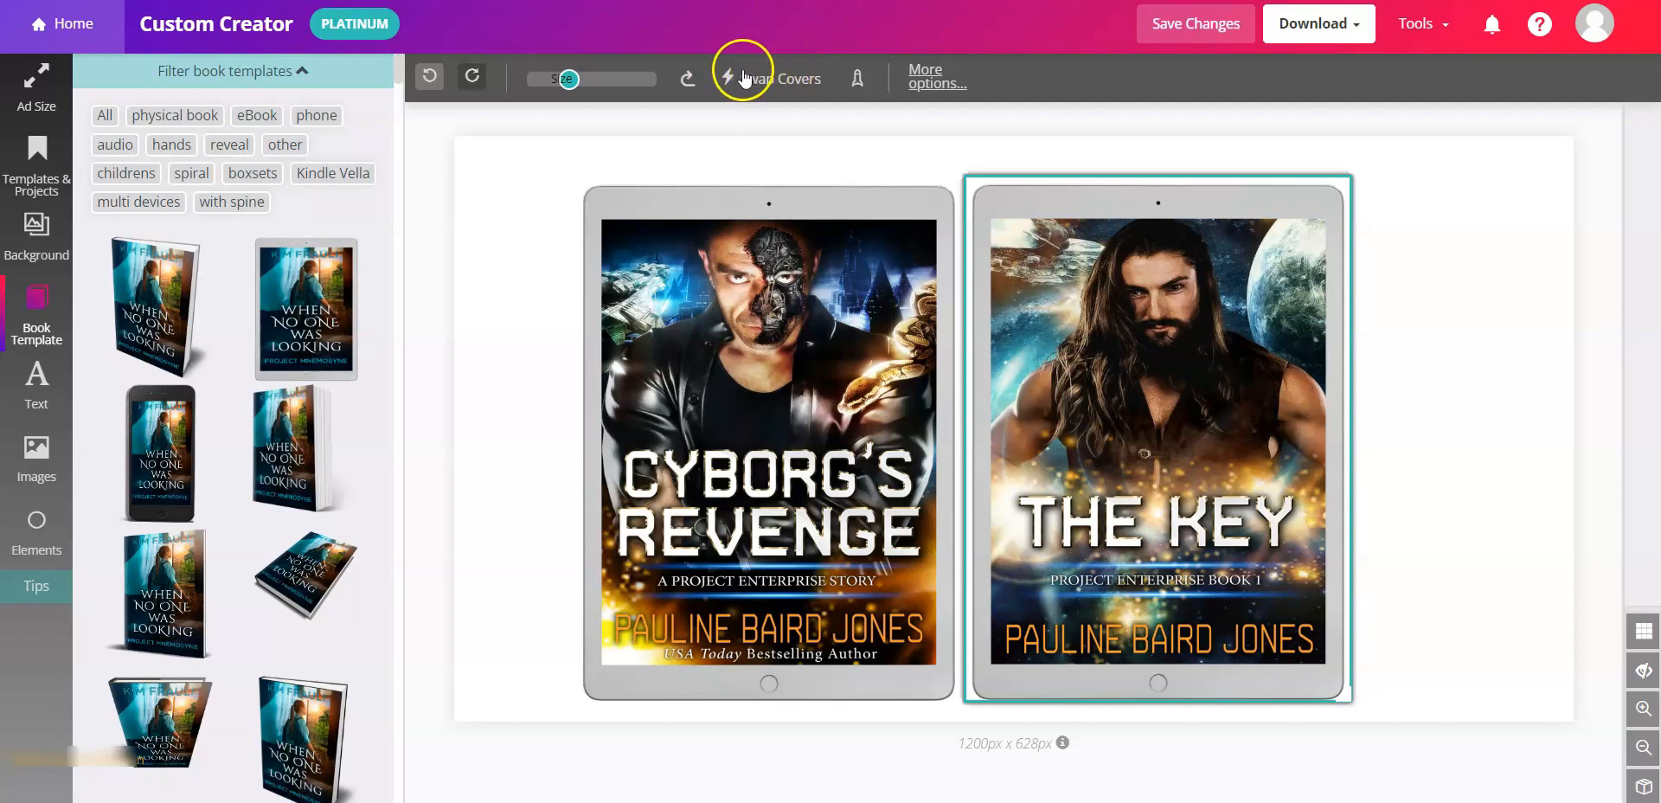
{"action": "left_click", "coordinate": [1156, 424]}
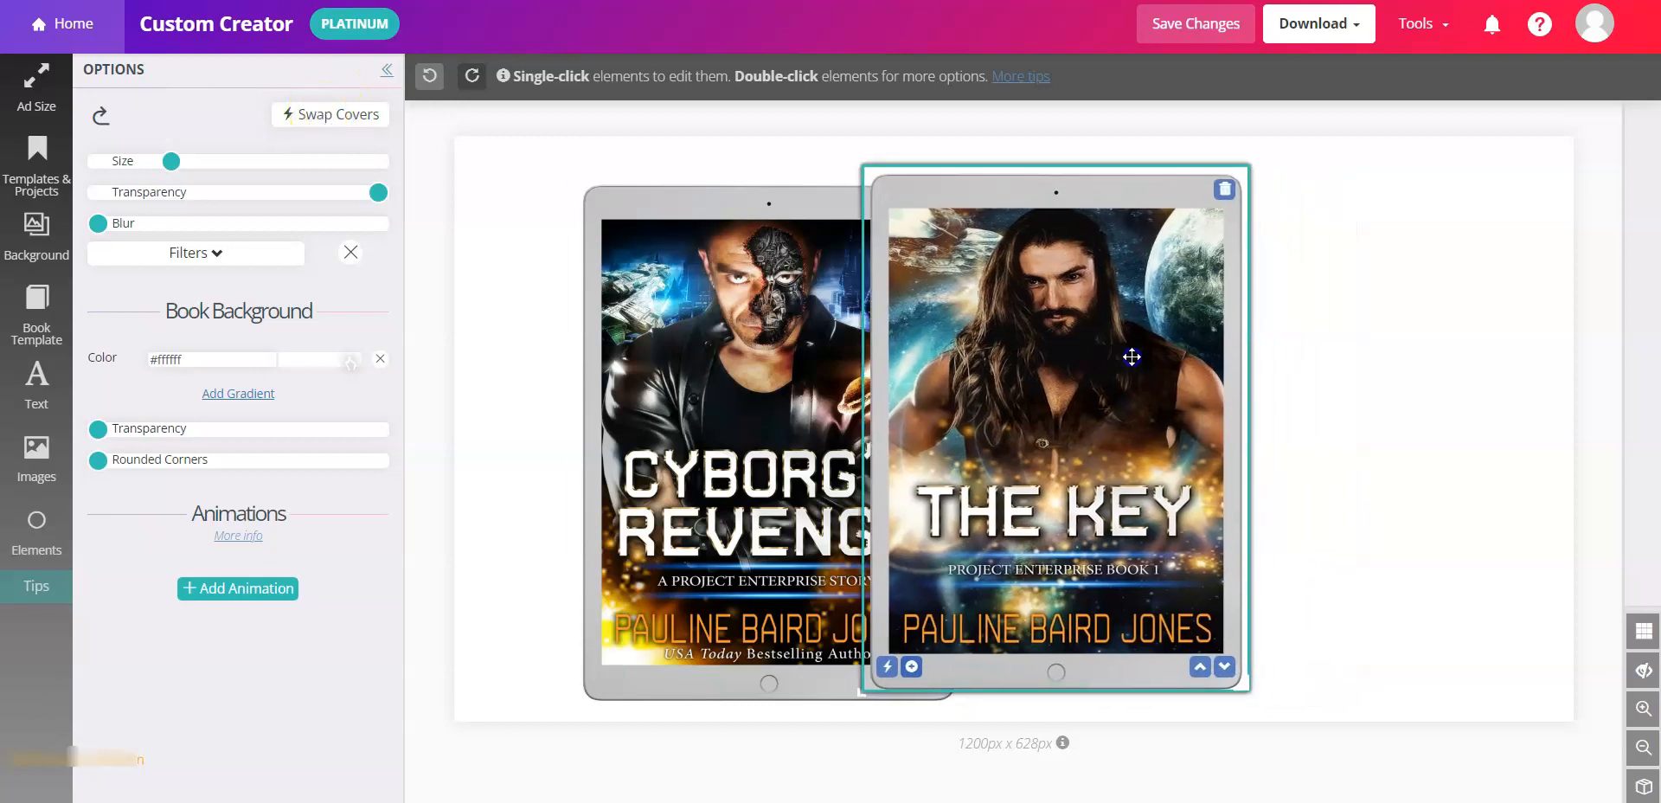
Step: Raise The Key tablet, send it behind Cyborg's Revenge, and add a text box
{"action": "left_click_drag", "start_coordinate": [1132, 358], "coordinate": [1188, 559]}
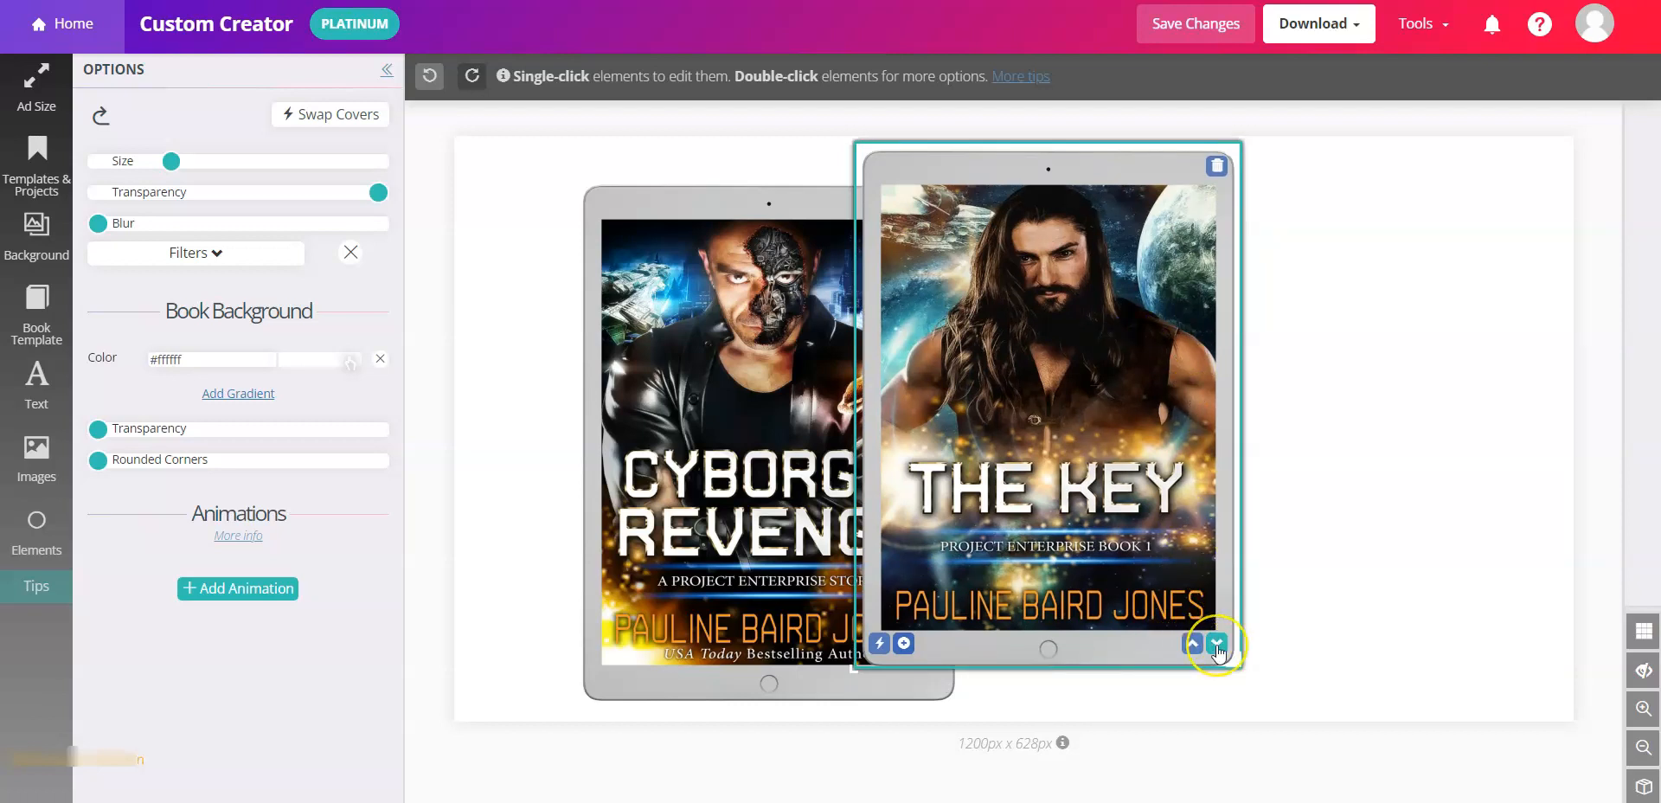
{"action": "left_click", "coordinate": [1216, 642]}
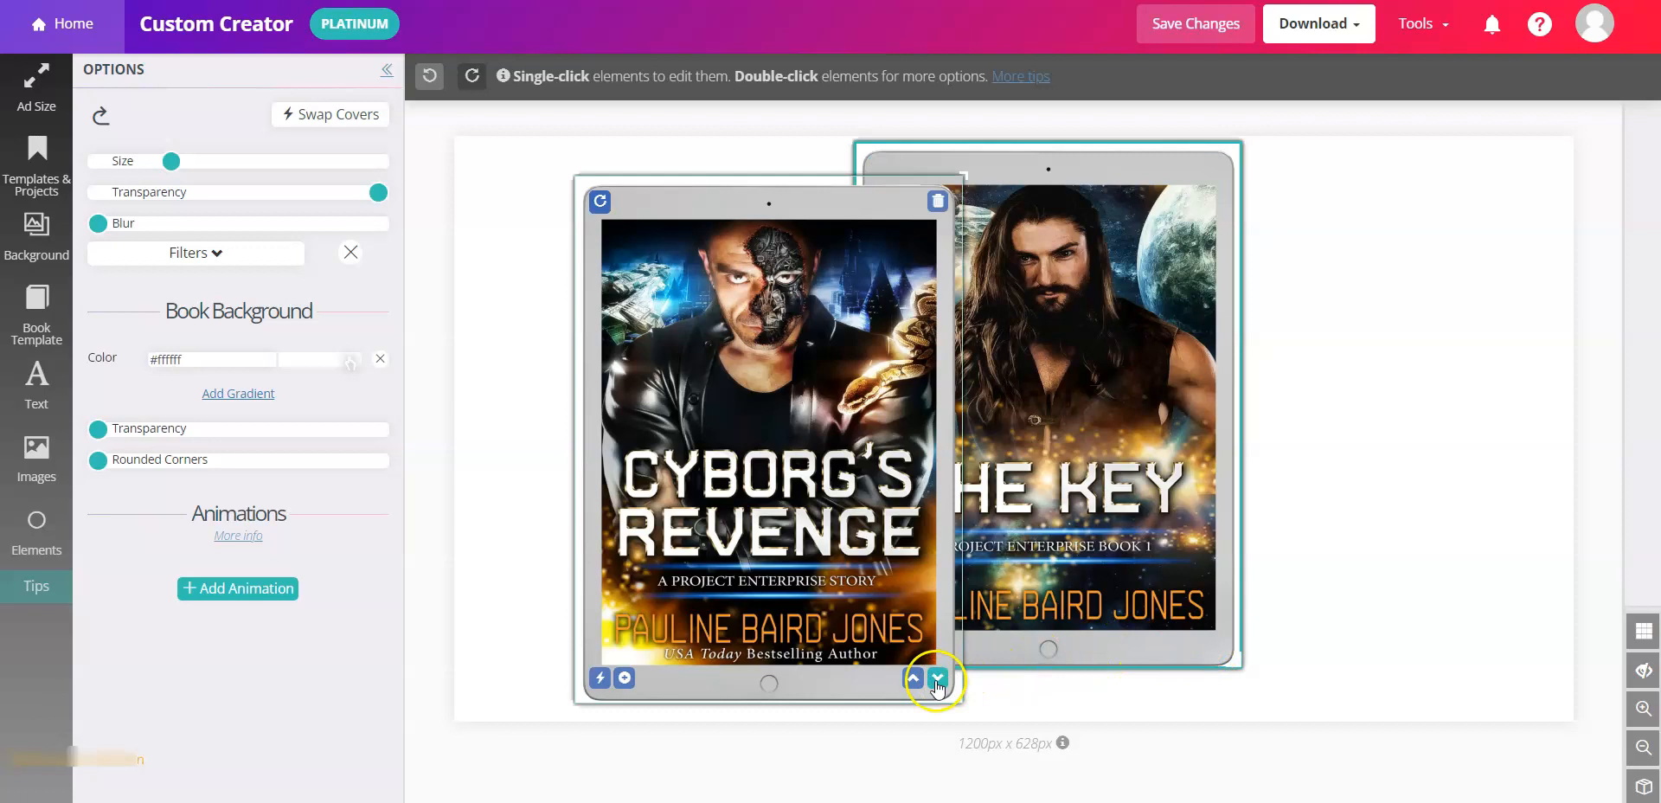
{"action": "left_click", "coordinate": [936, 678]}
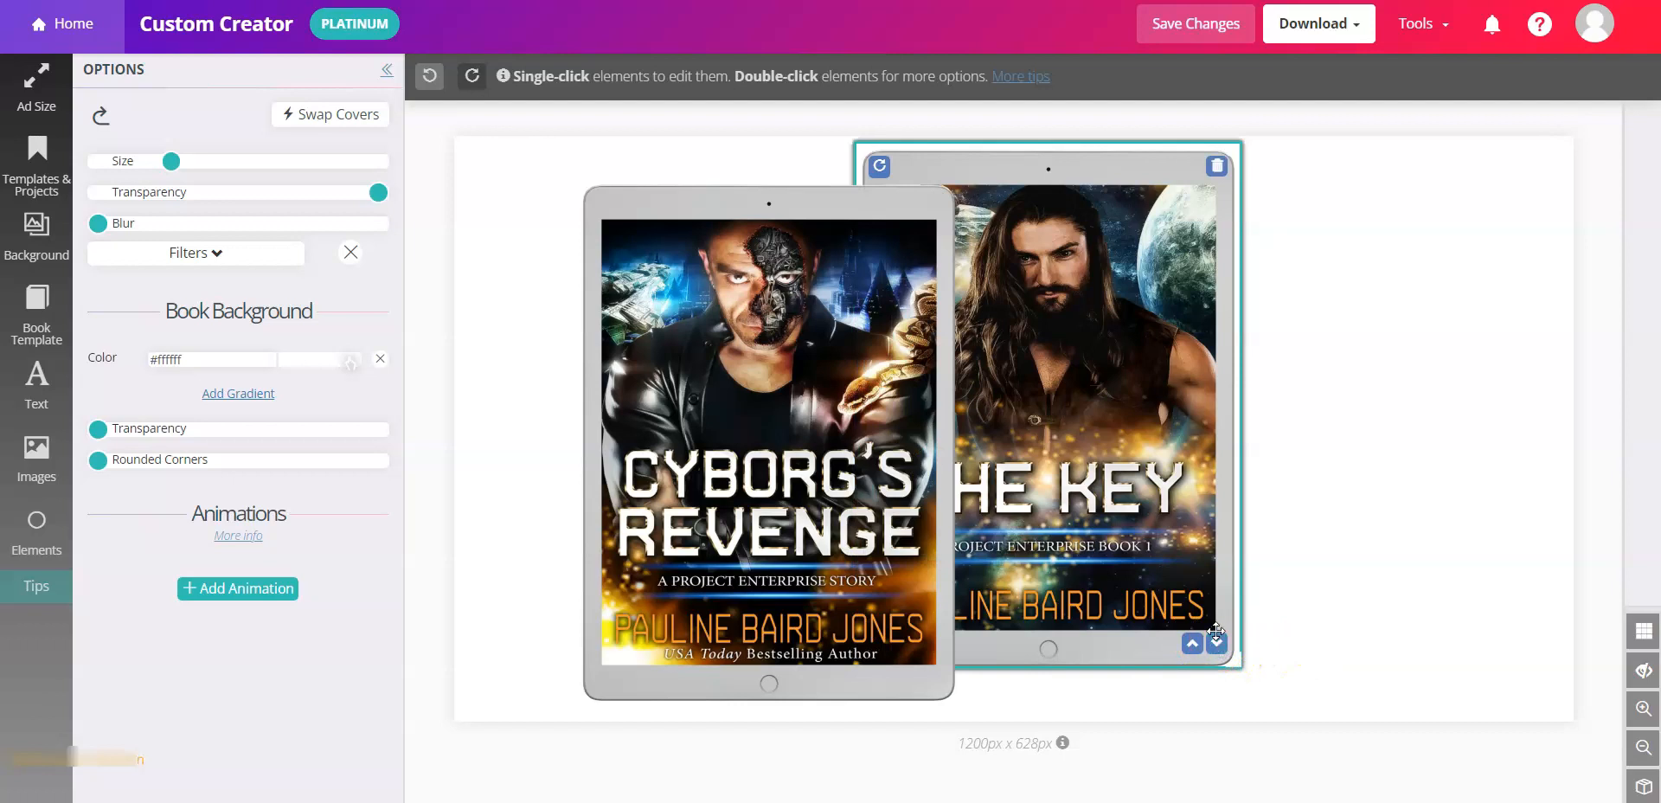
{"action": "mouse_move", "coordinate": [1135, 370]}
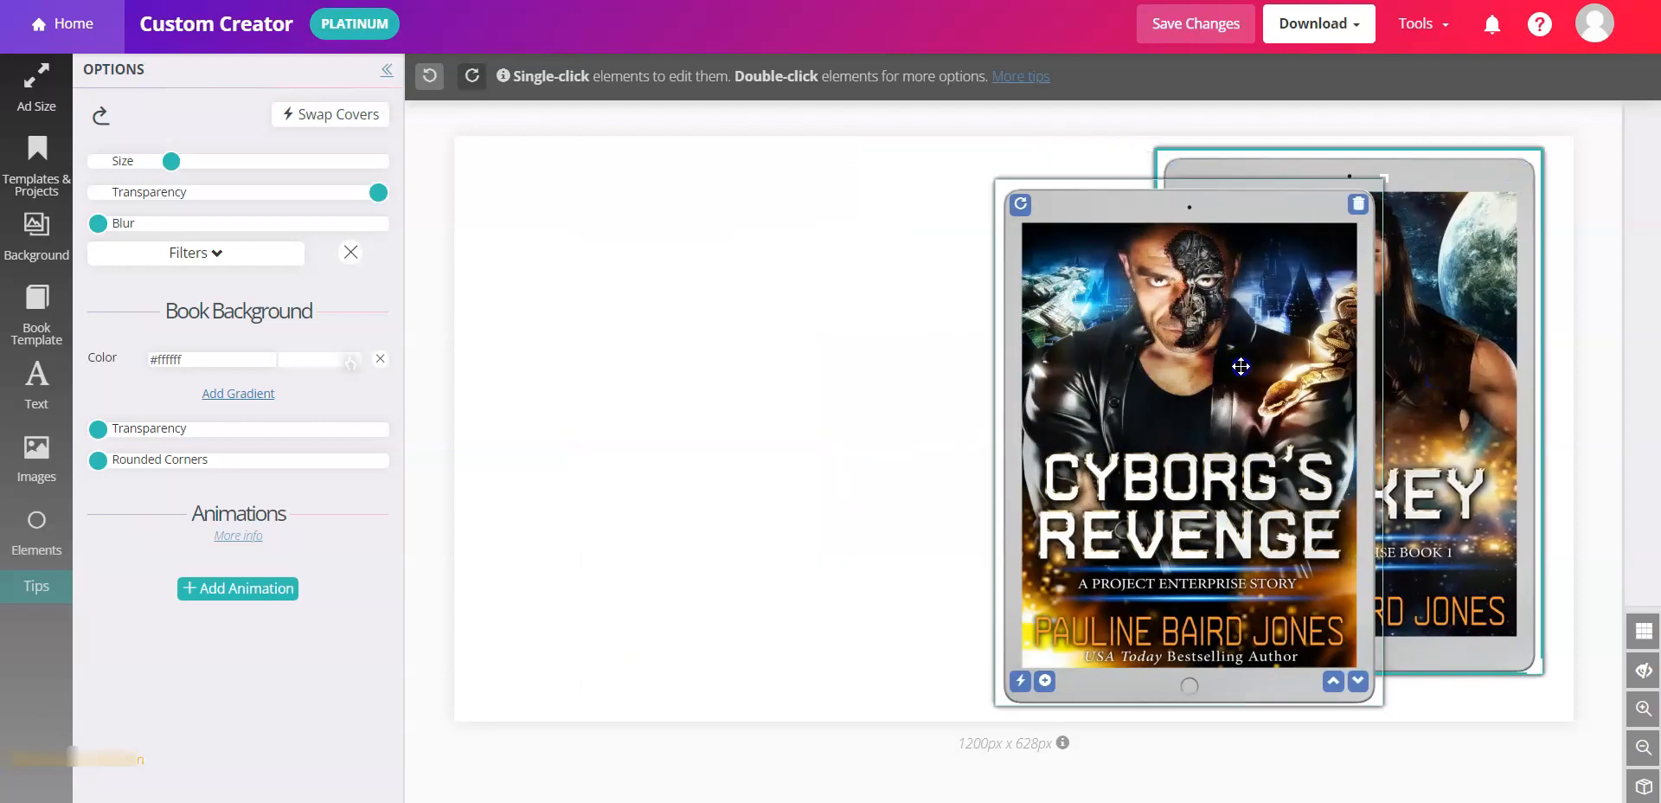
{"action": "left_click", "coordinate": [36, 387]}
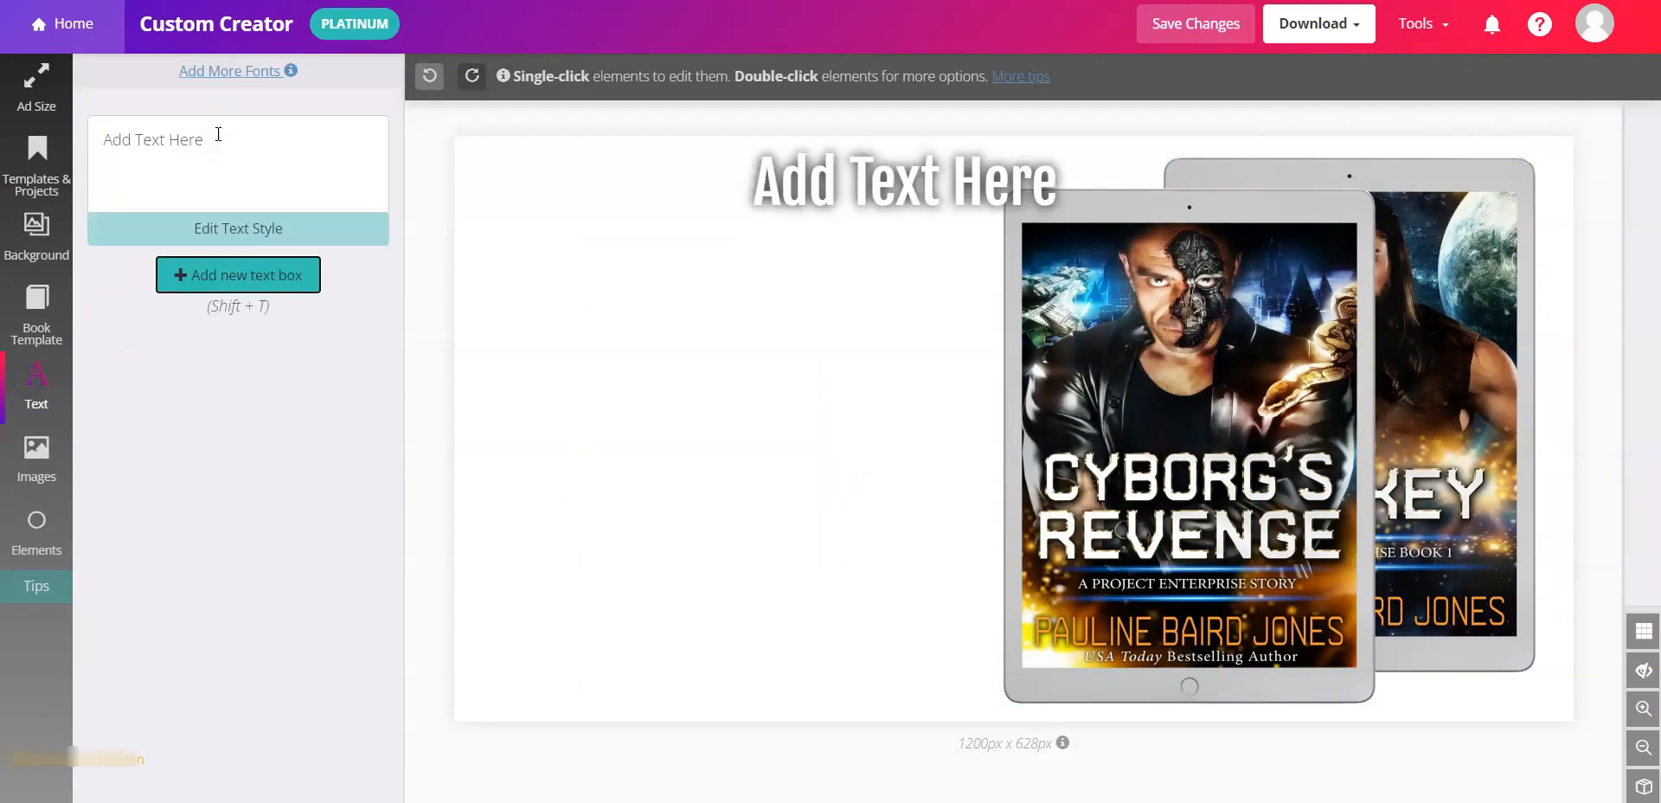
Step: Add a text box reading 'Your Amazing Quote Here' in the Orbitron font
{"action": "left_click", "coordinate": [903, 178]}
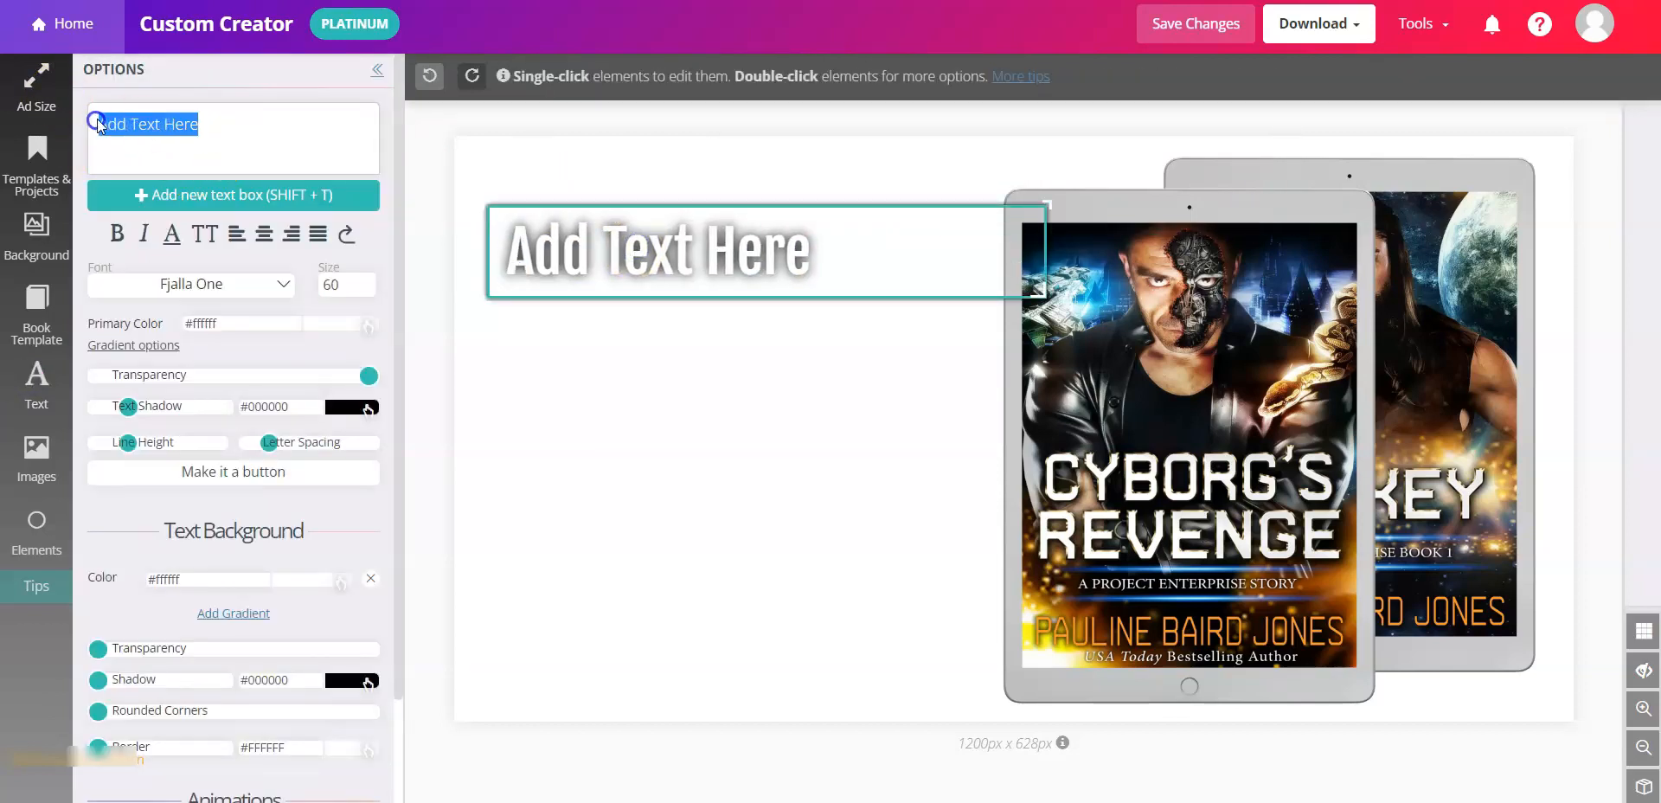
{"action": "type", "text": "Your Amazing Quote"}
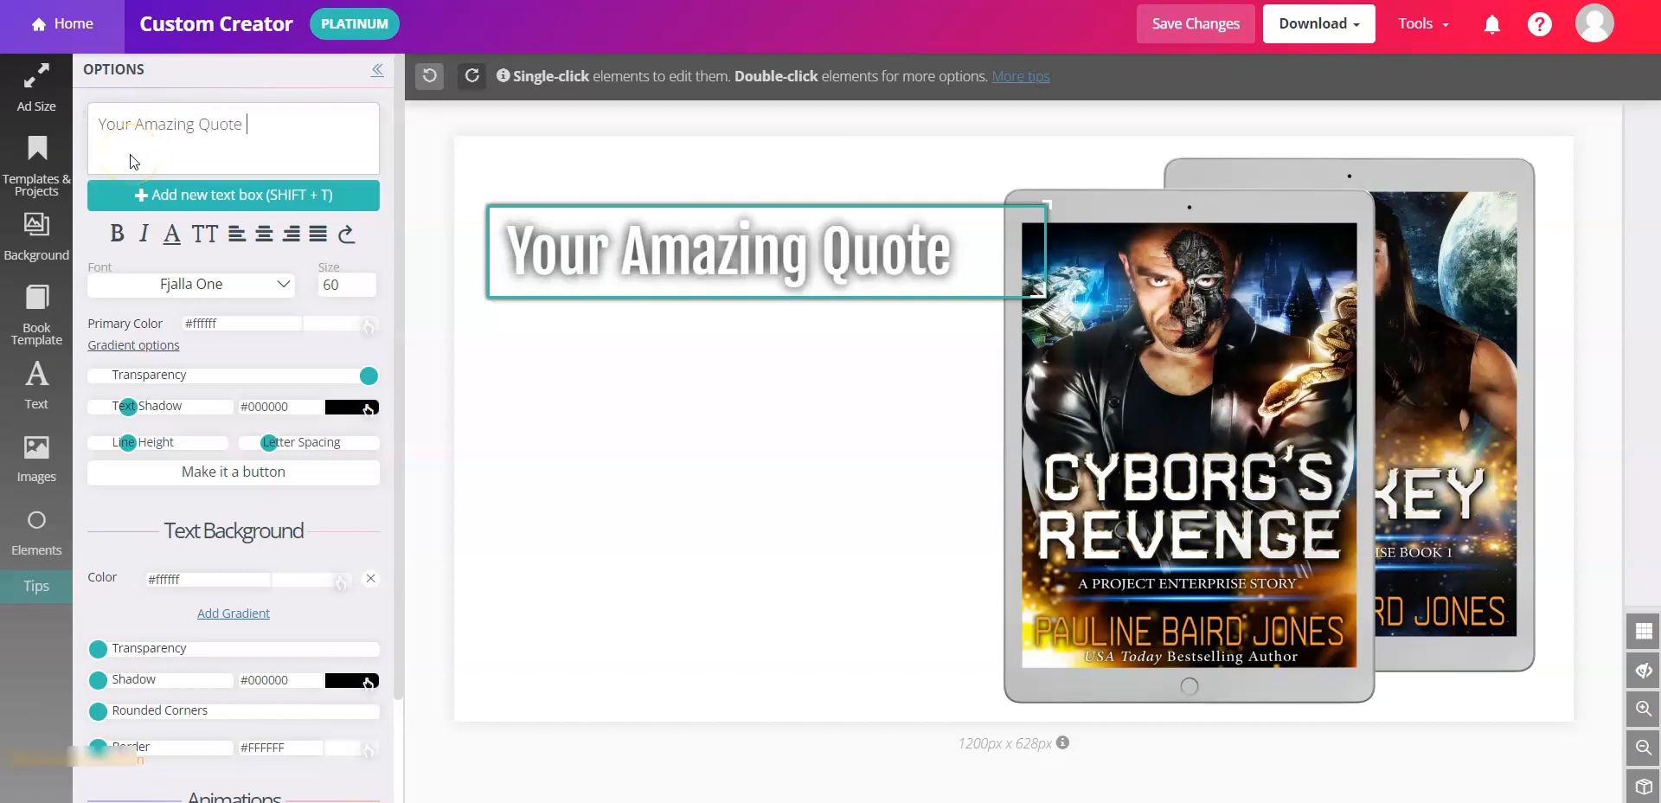
{"action": "type", "text": "Here"}
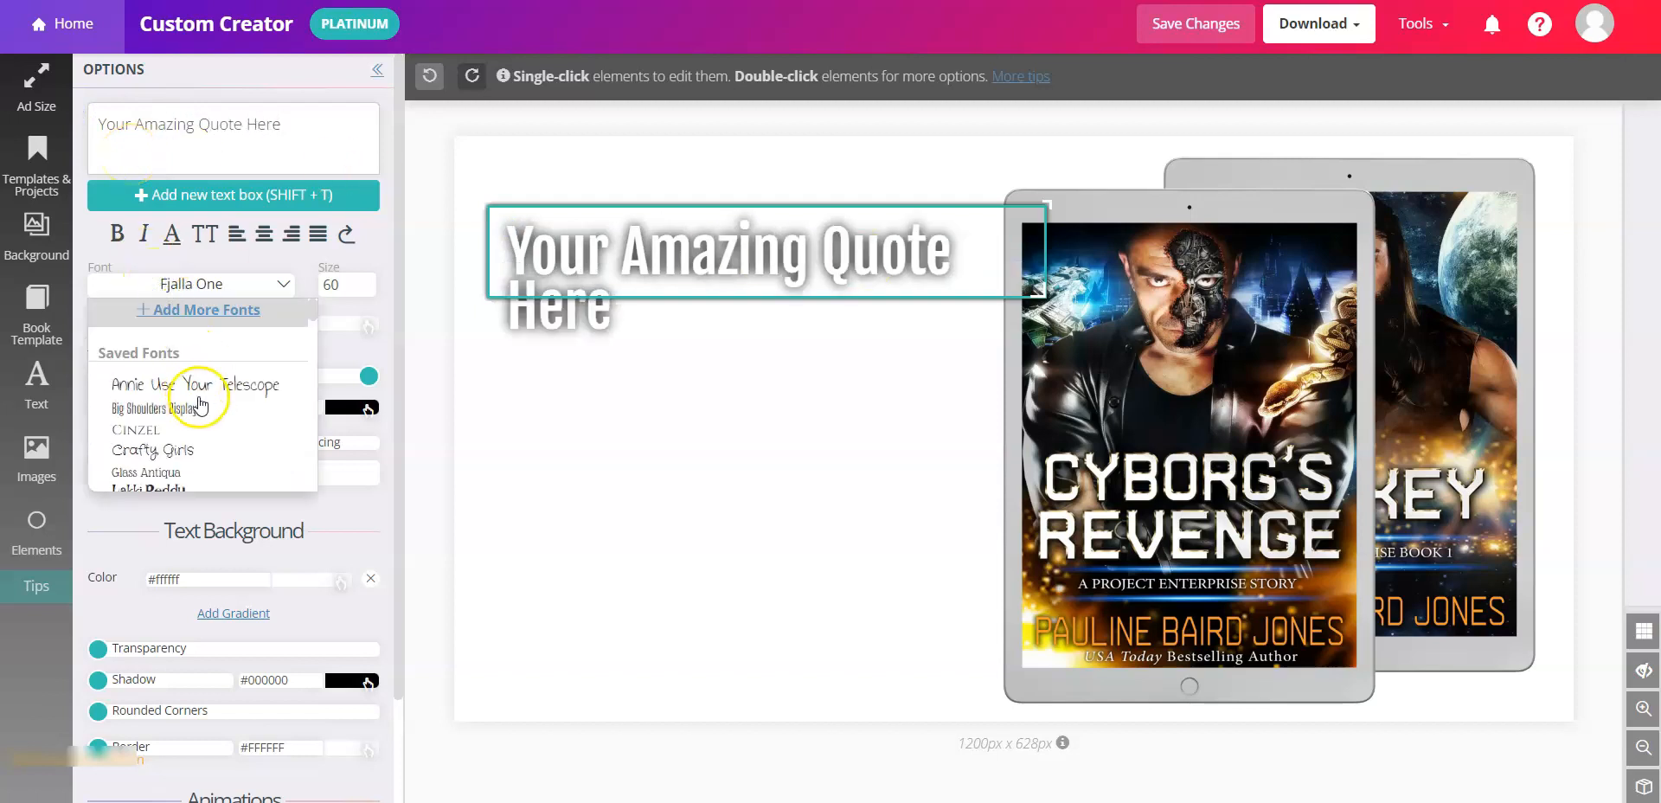
{"action": "left_click", "coordinate": [199, 402]}
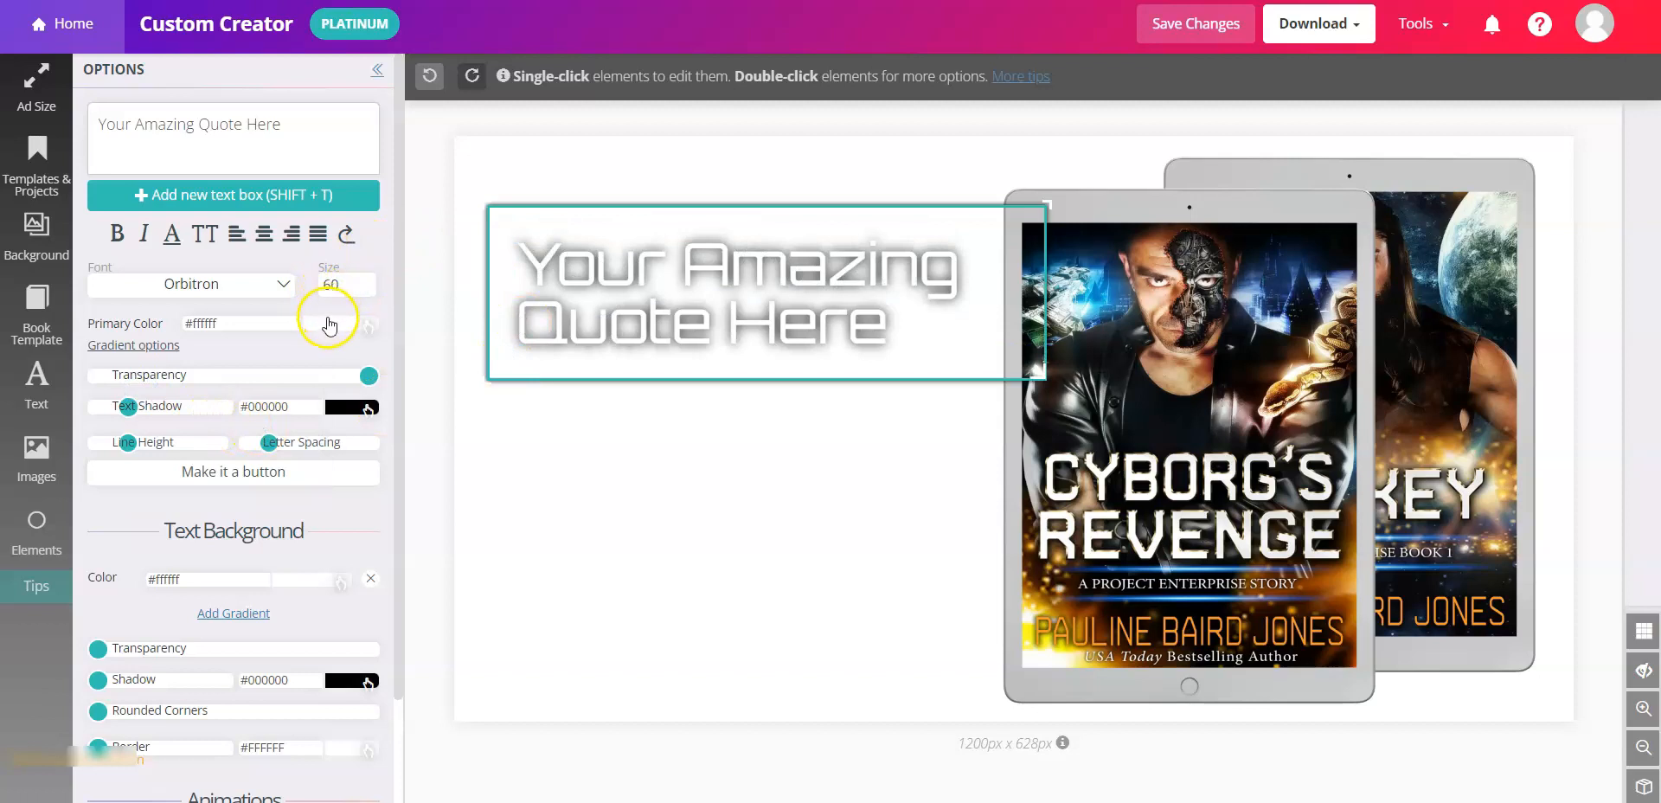
Step: Colour the quote blue with the eyedropper, centre-align it, and add a copy below
{"action": "left_click", "coordinate": [328, 325]}
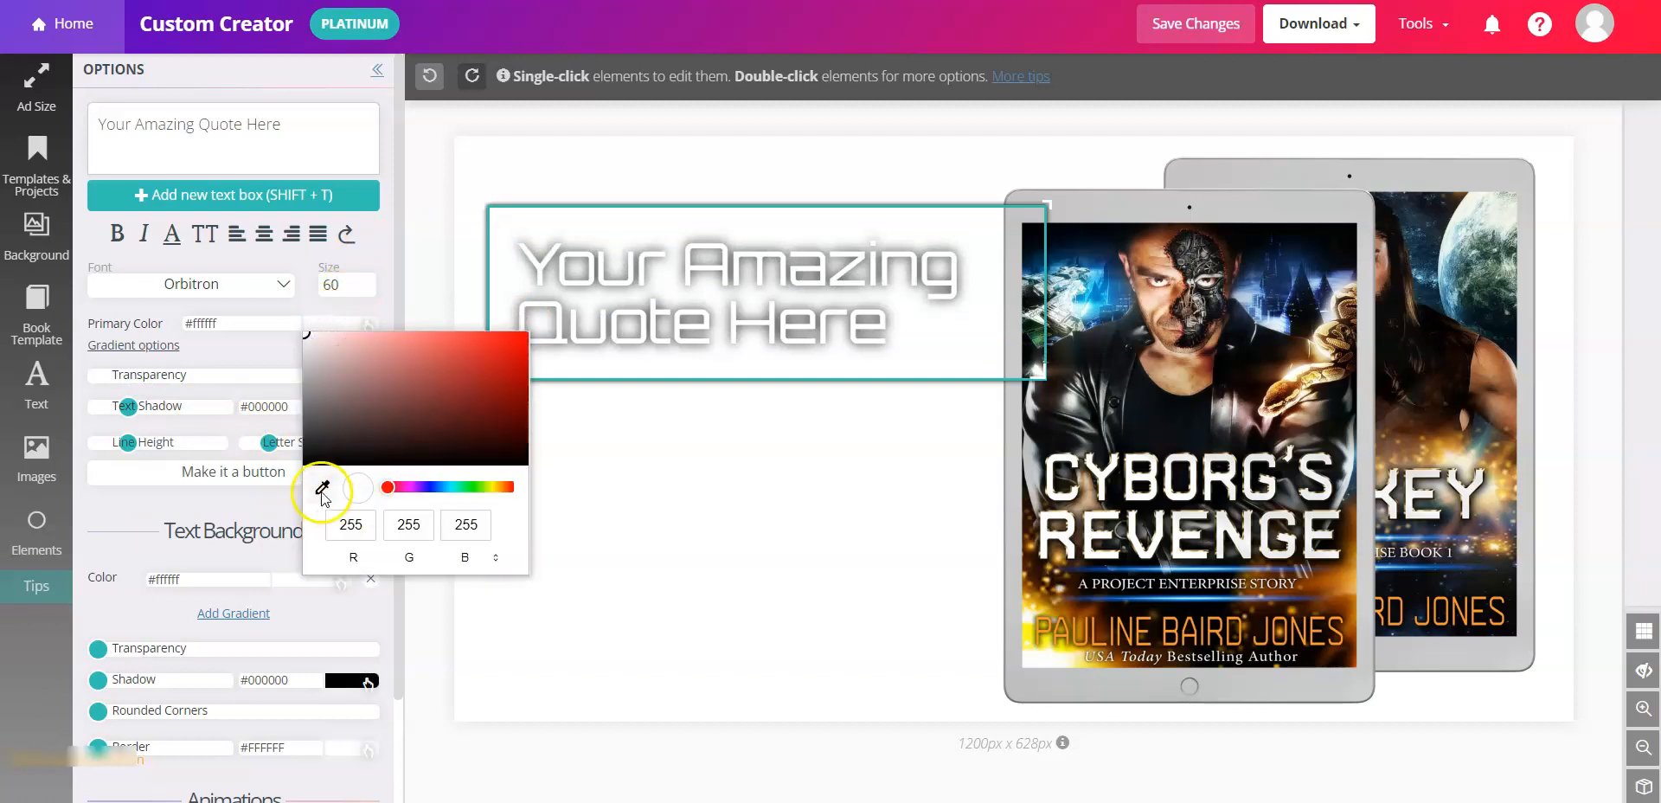
{"action": "left_click", "coordinate": [322, 487]}
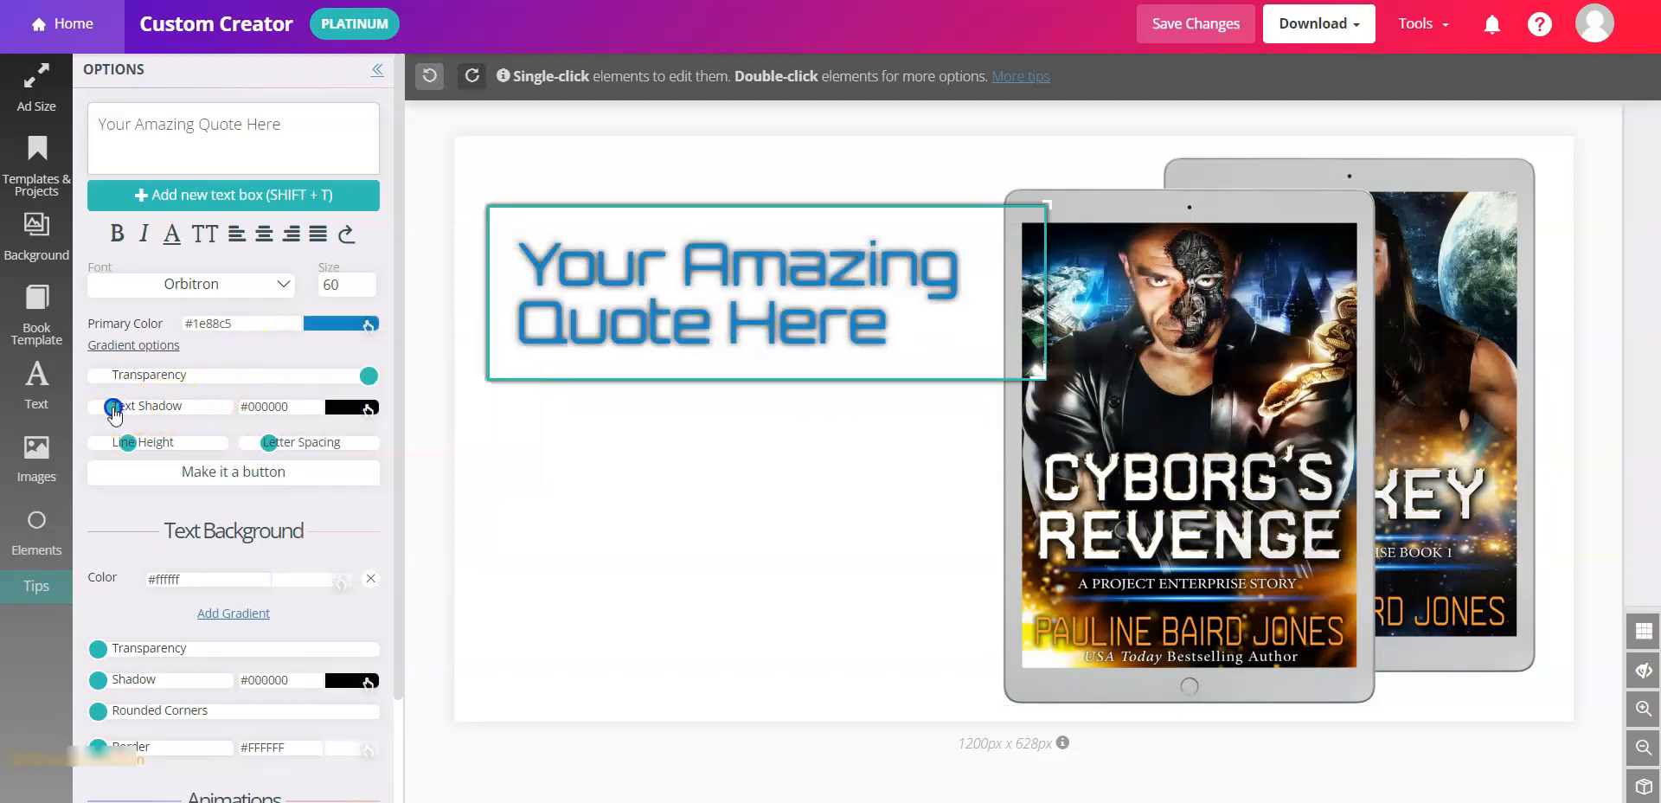
{"action": "left_click", "coordinate": [265, 234]}
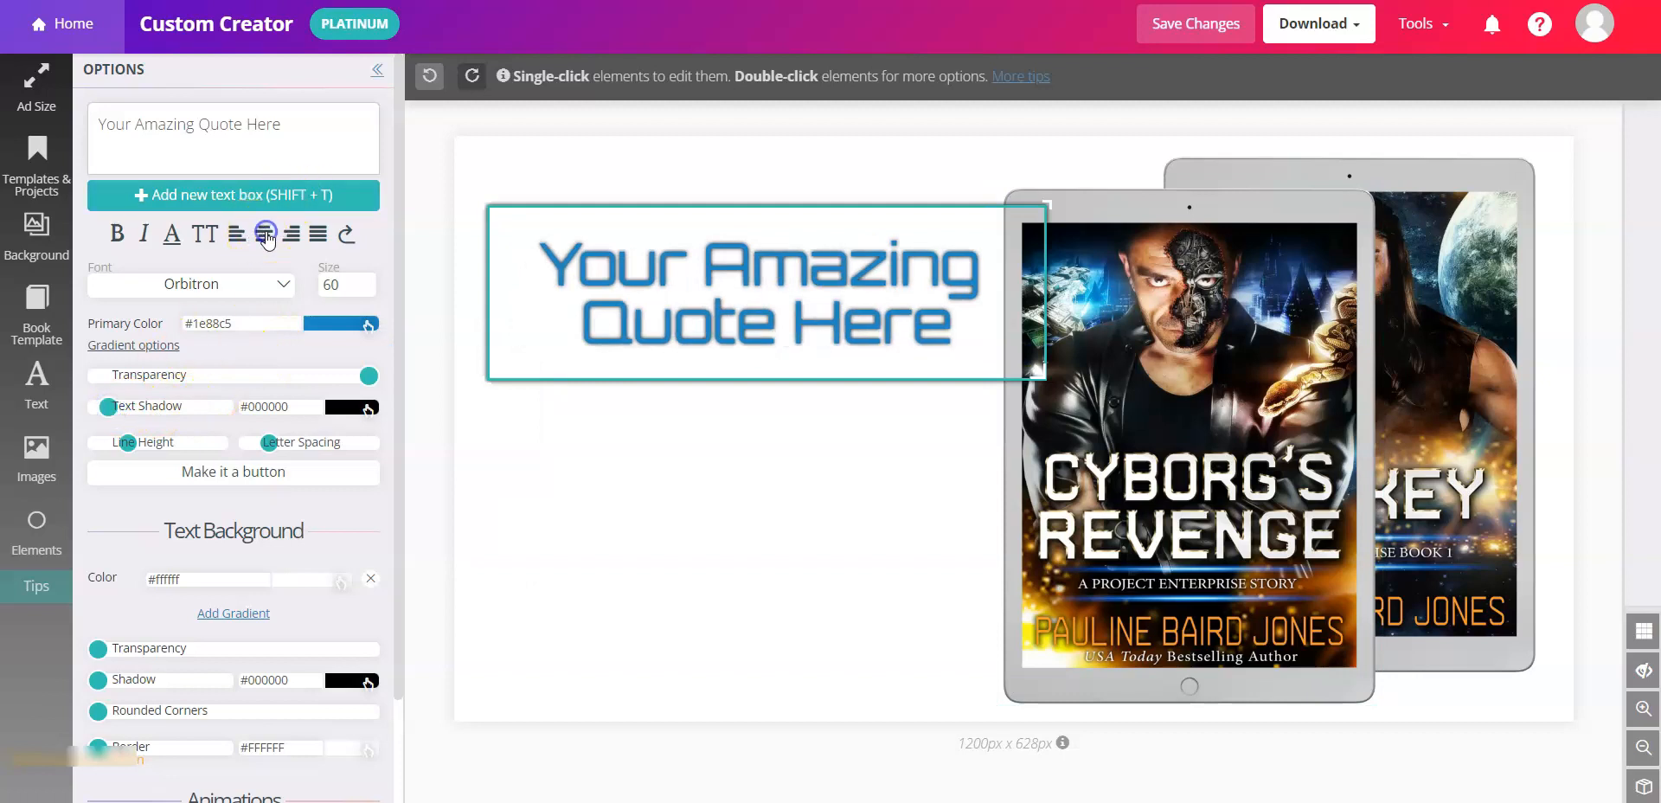
{"action": "left_click", "coordinate": [741, 293]}
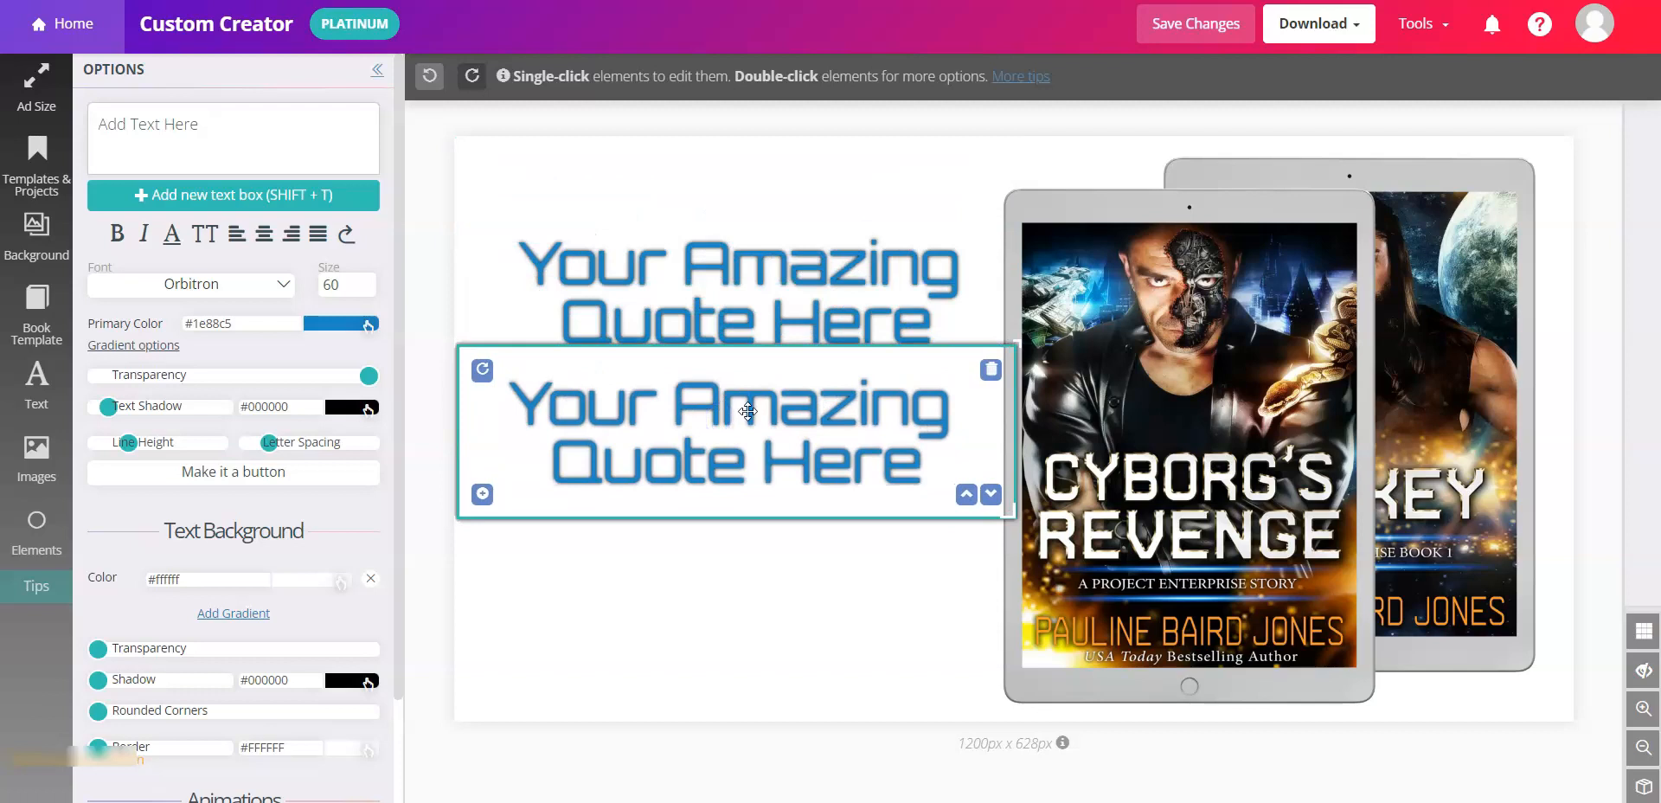
{"action": "mouse_move", "coordinate": [741, 411]}
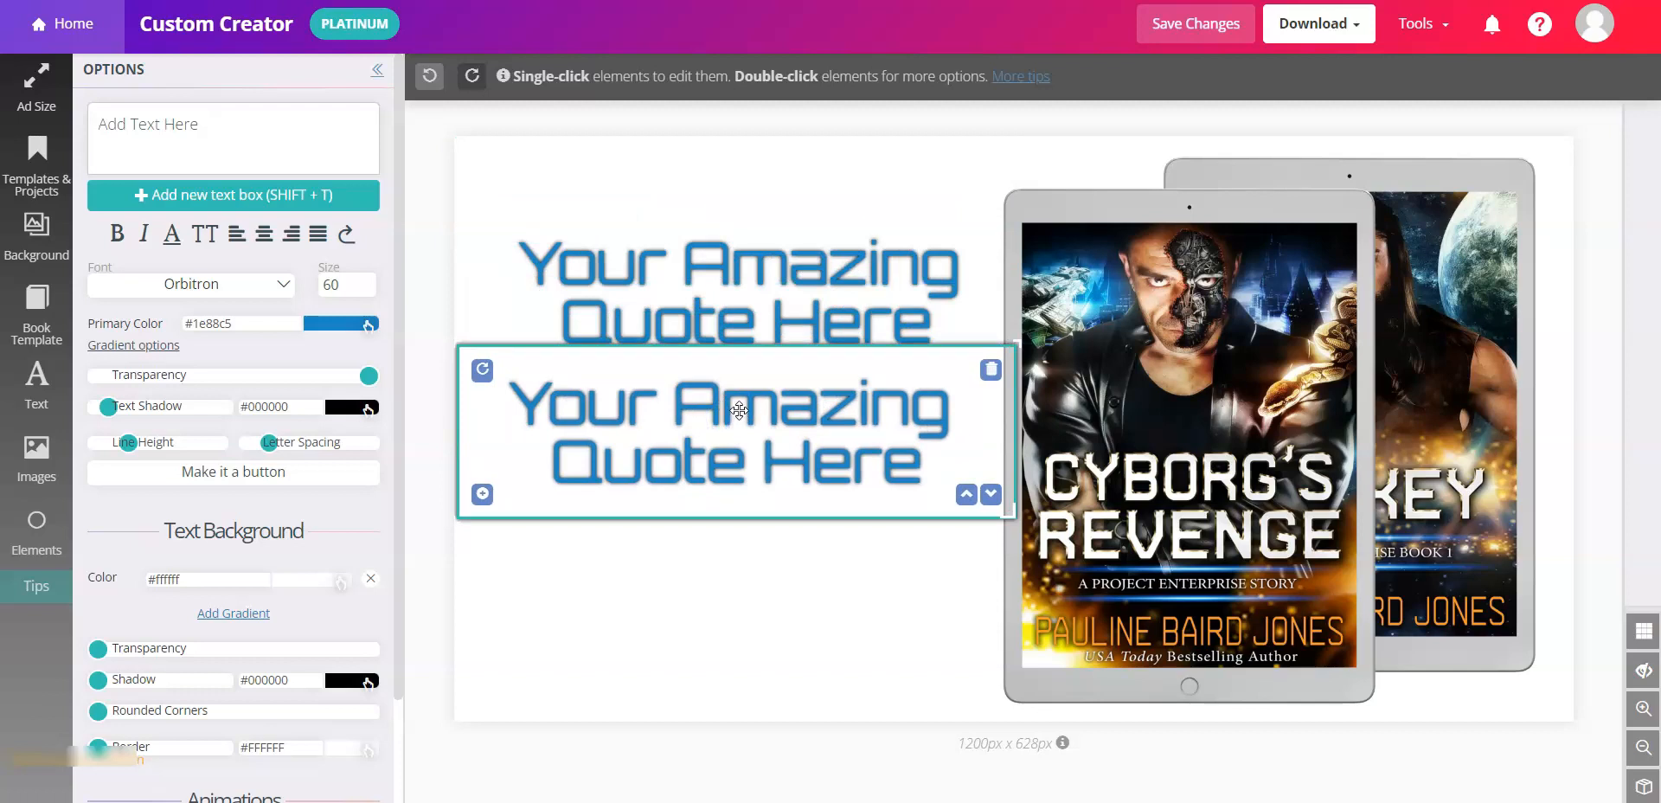
Step: Drag the copied quote down and right over the Cyborg's Revenge tablet
{"action": "left_click_drag", "start_coordinate": [738, 410], "coordinate": [913, 461]}
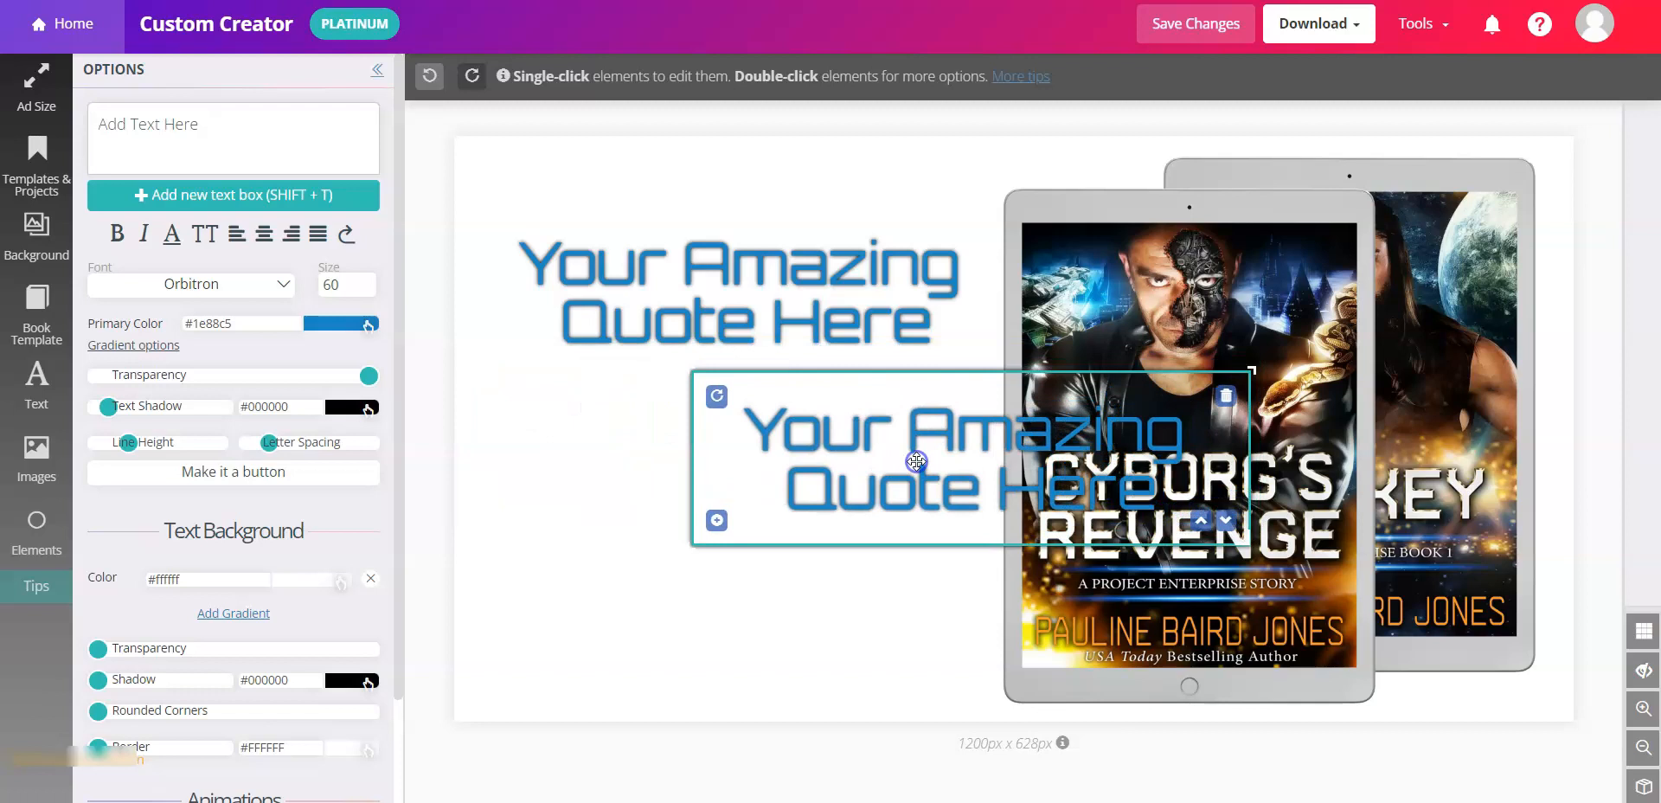